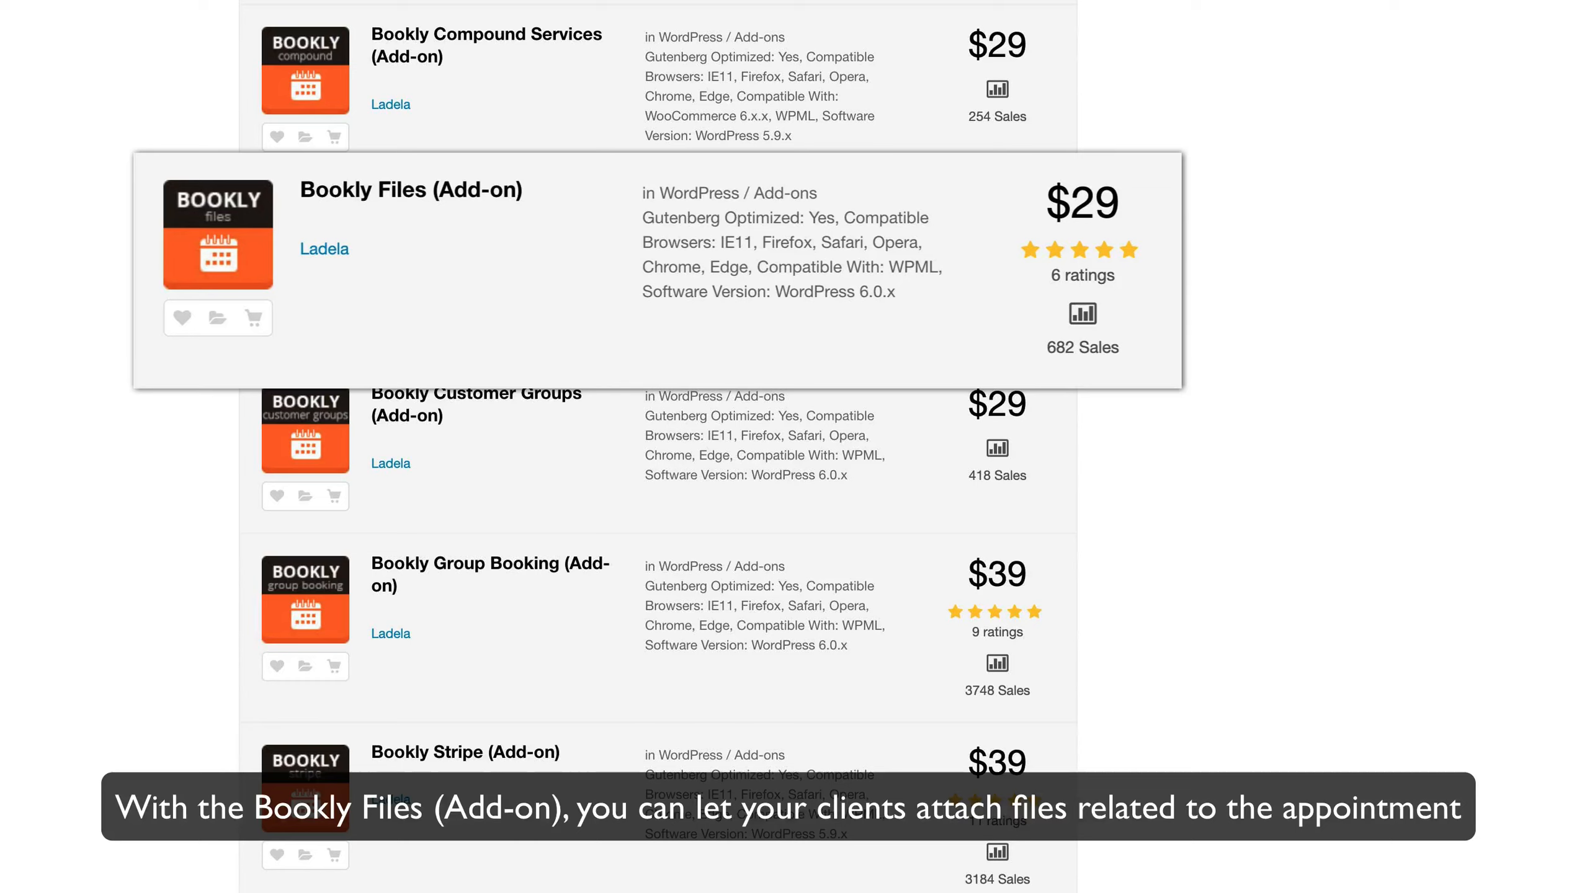
Step: Open the Bookly Files (Add-on) CodeCanyon listing and read through its requirements and features
left_click(409, 190)
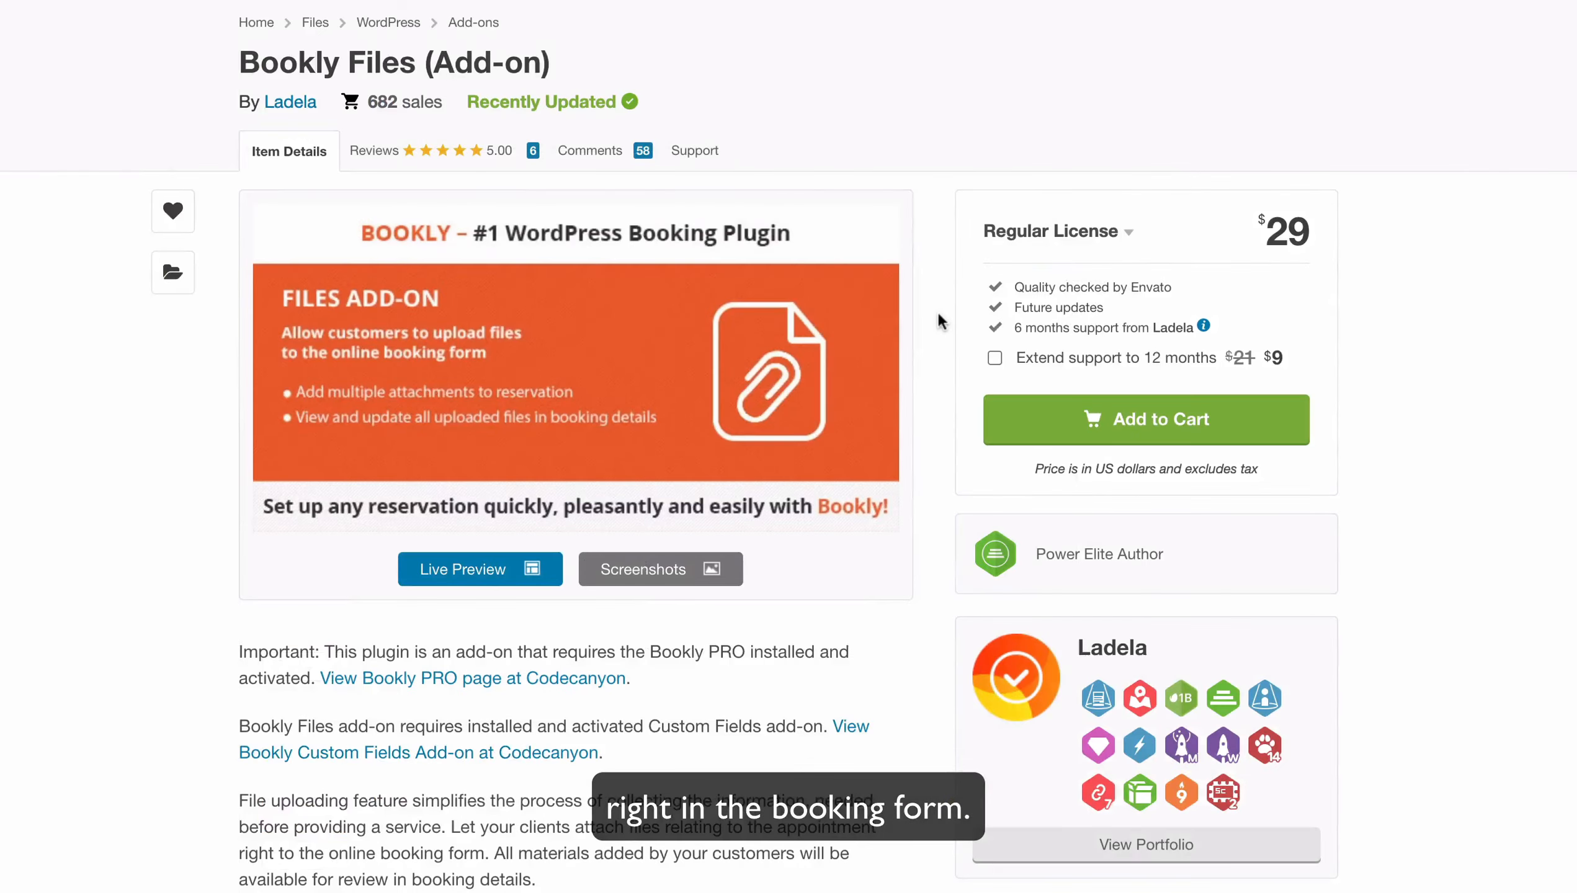
scroll("down", 3)
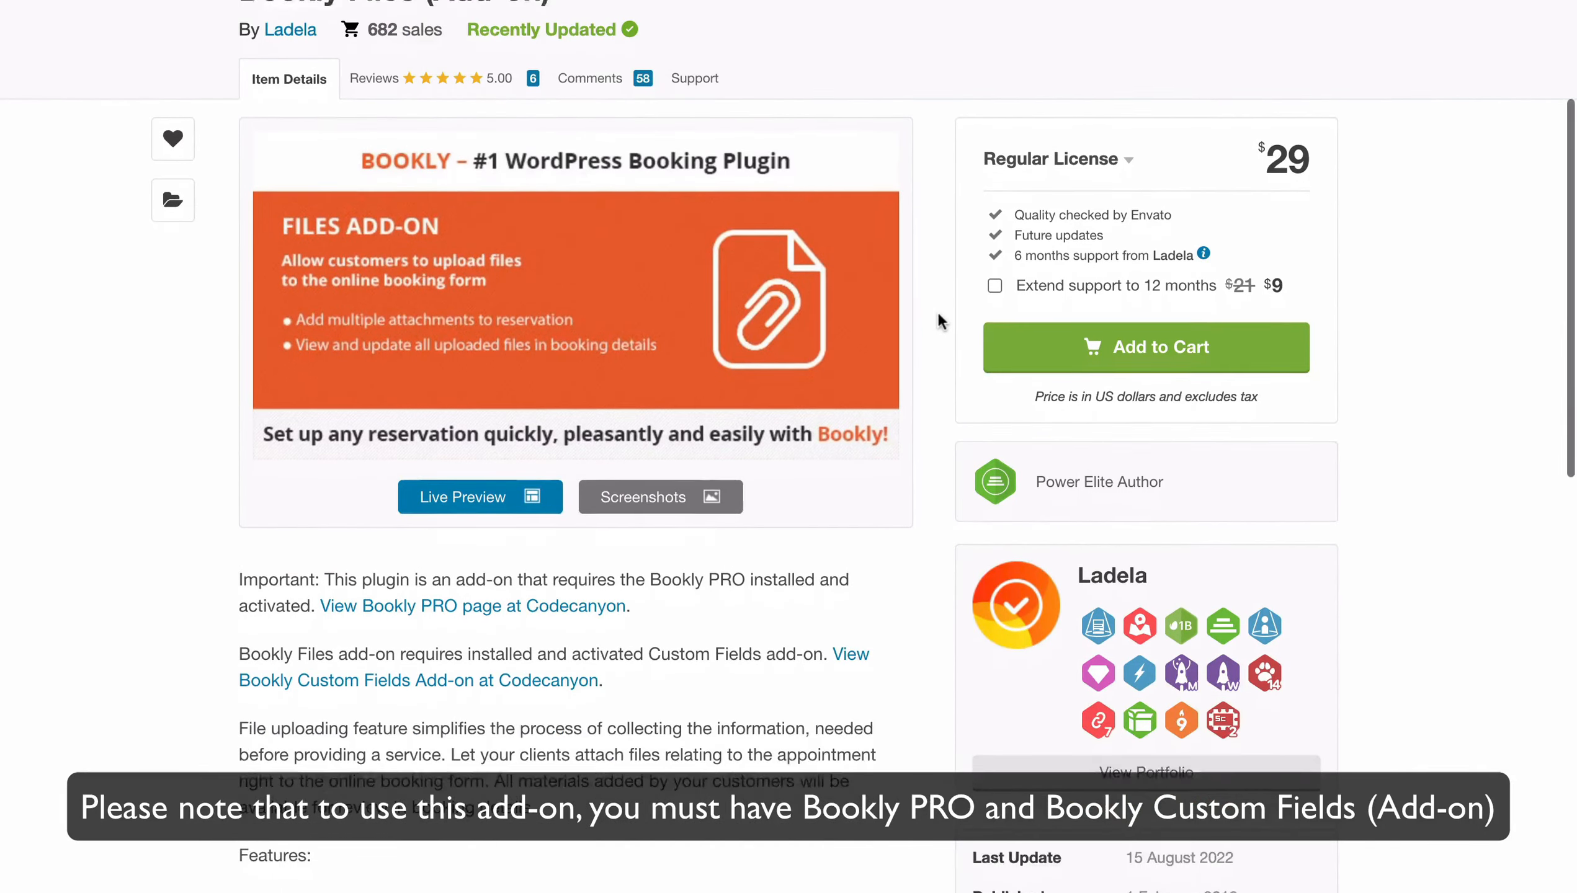
scroll("down", 3)
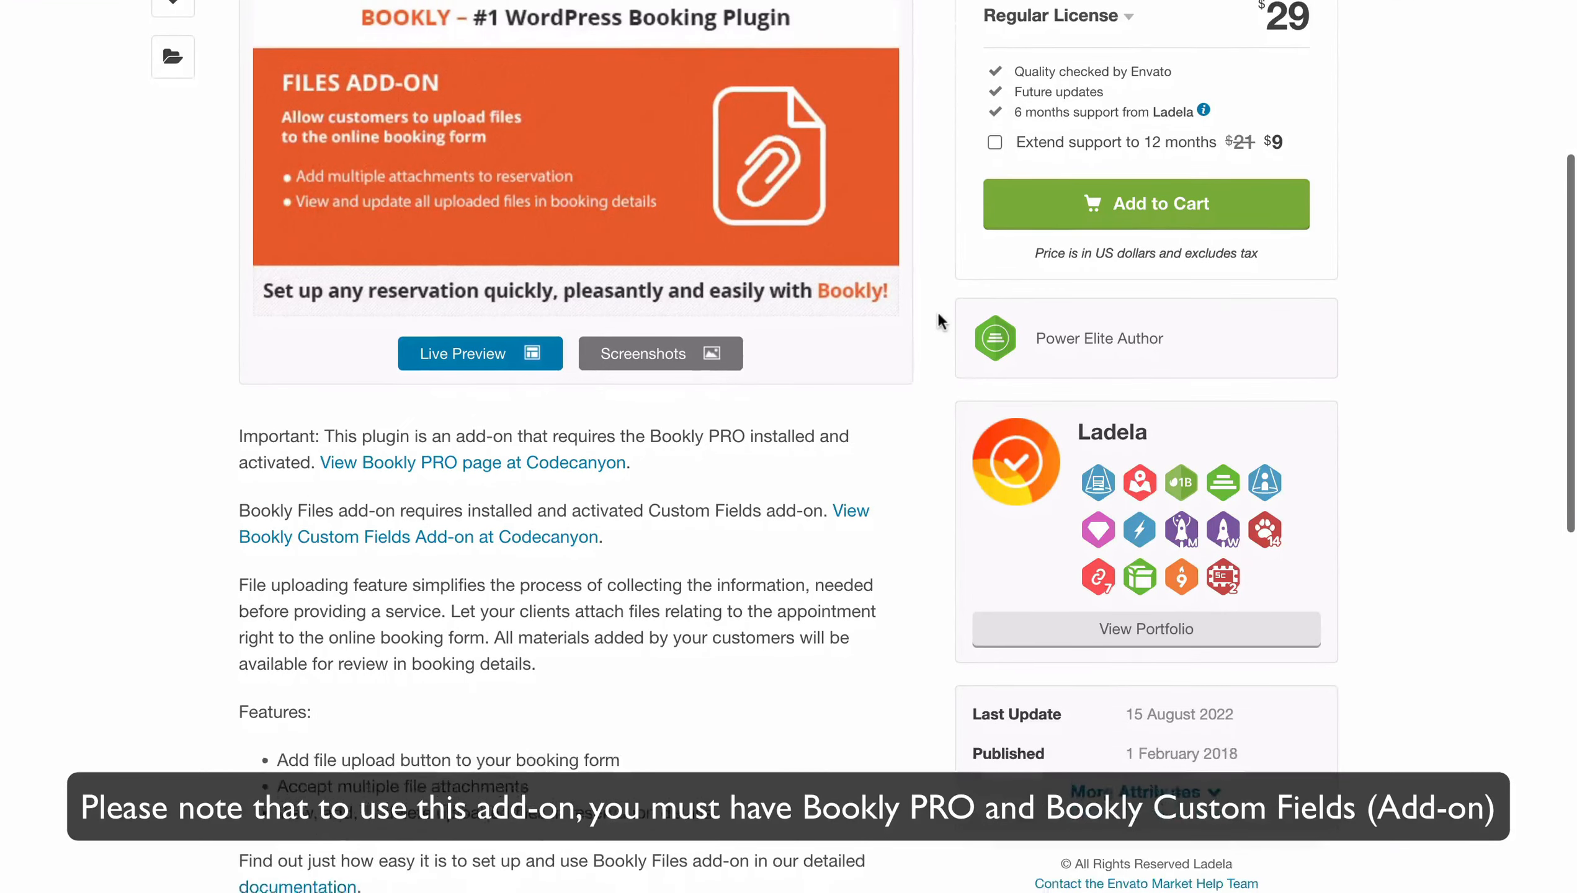
scroll("down", 3)
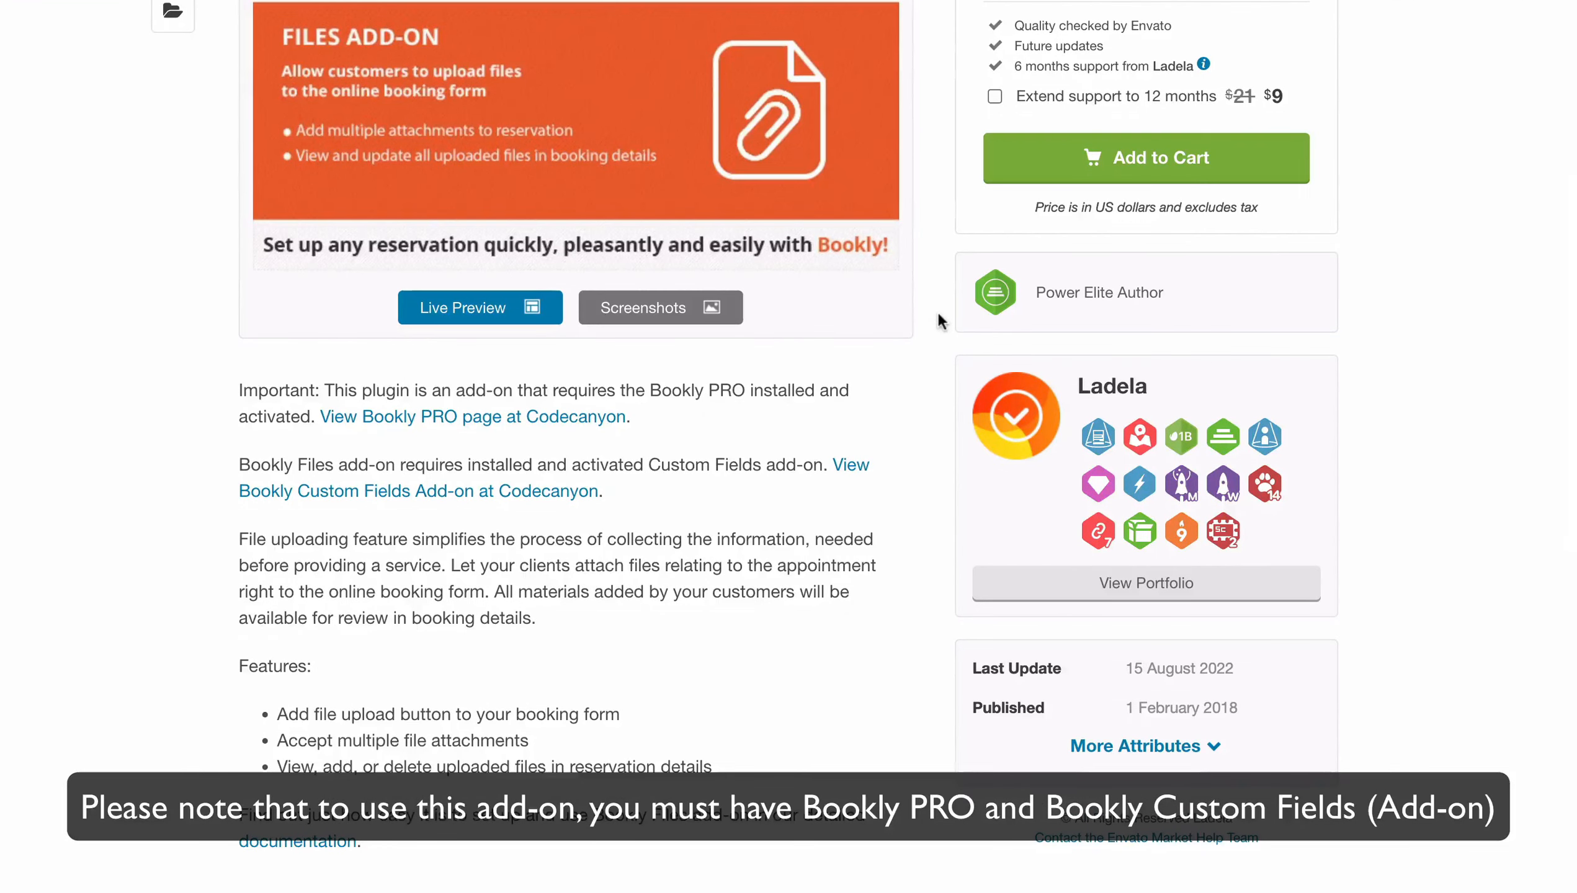
scroll("down", 3)
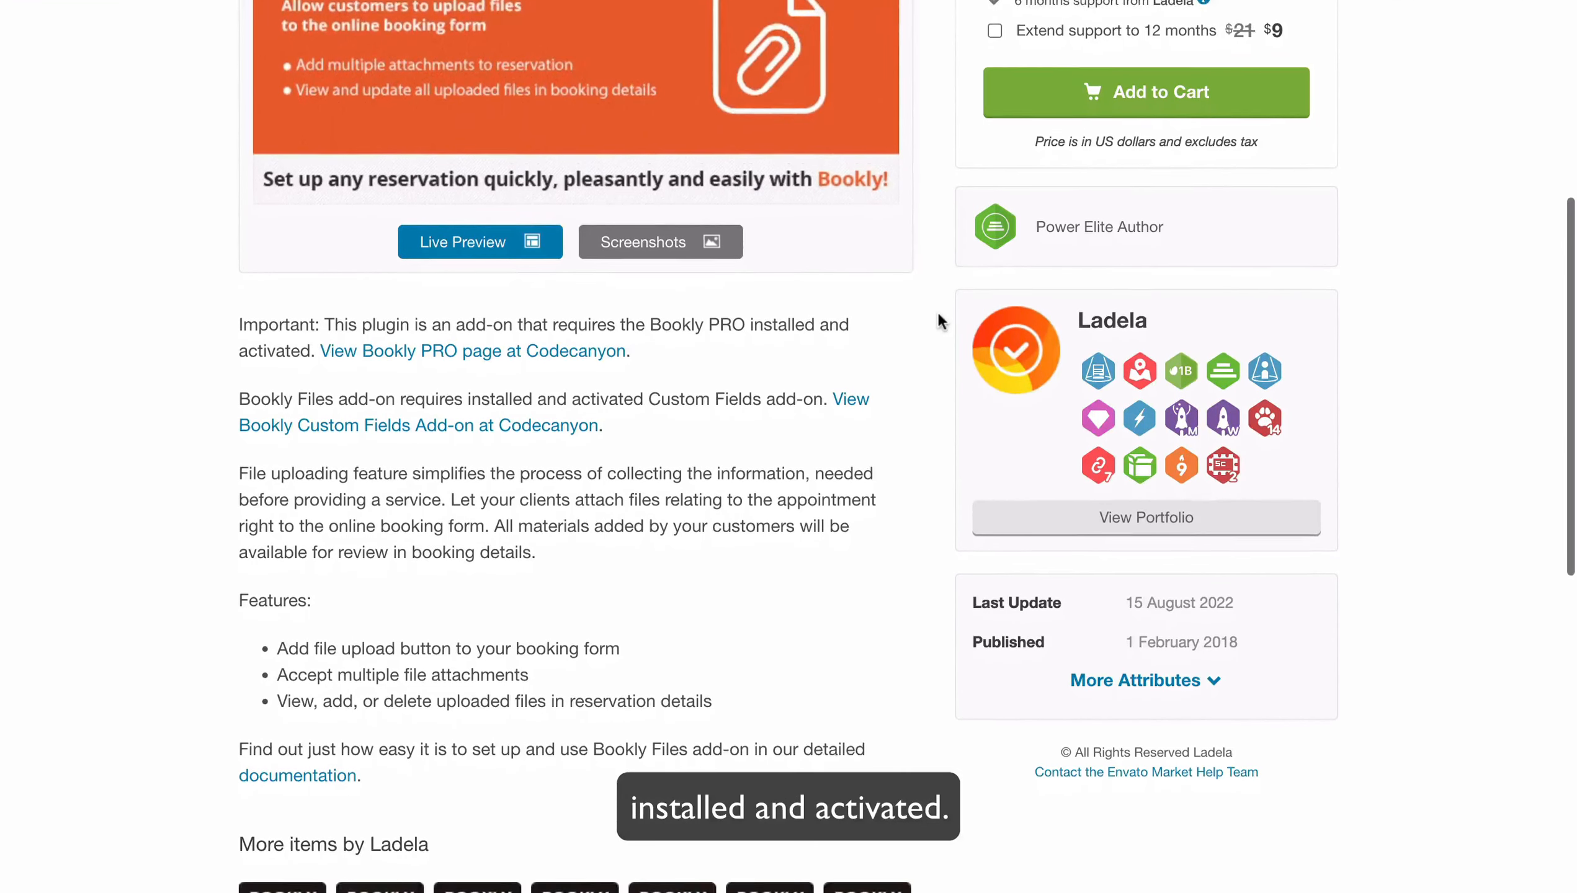
scroll("down", 3)
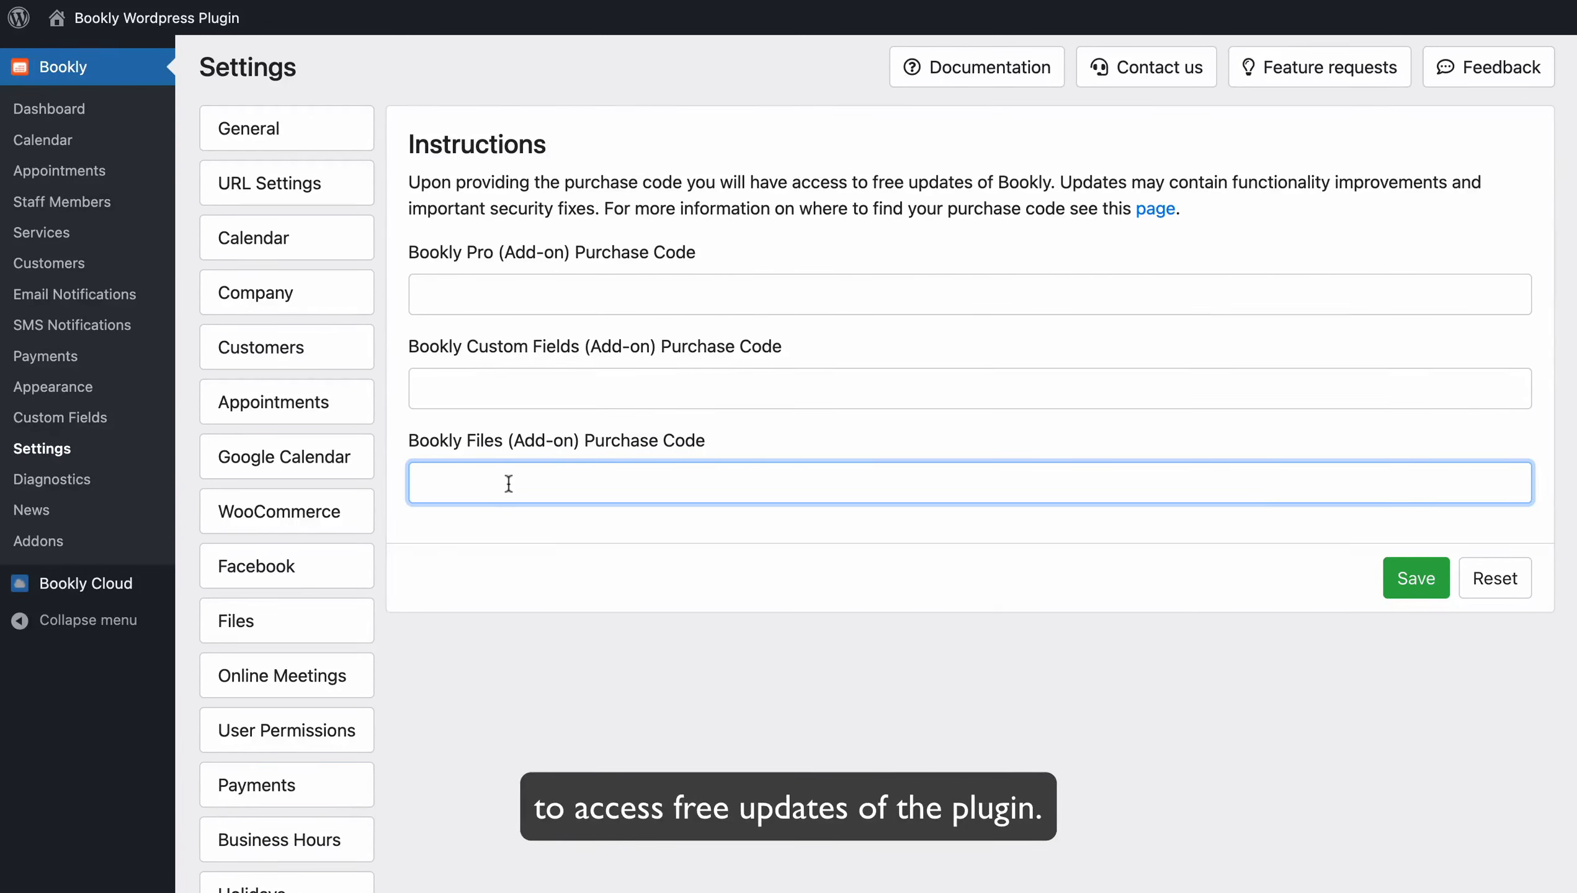
Step: Enable Show files on the booking form's 3. Details step in Appearance
left_click(54, 387)
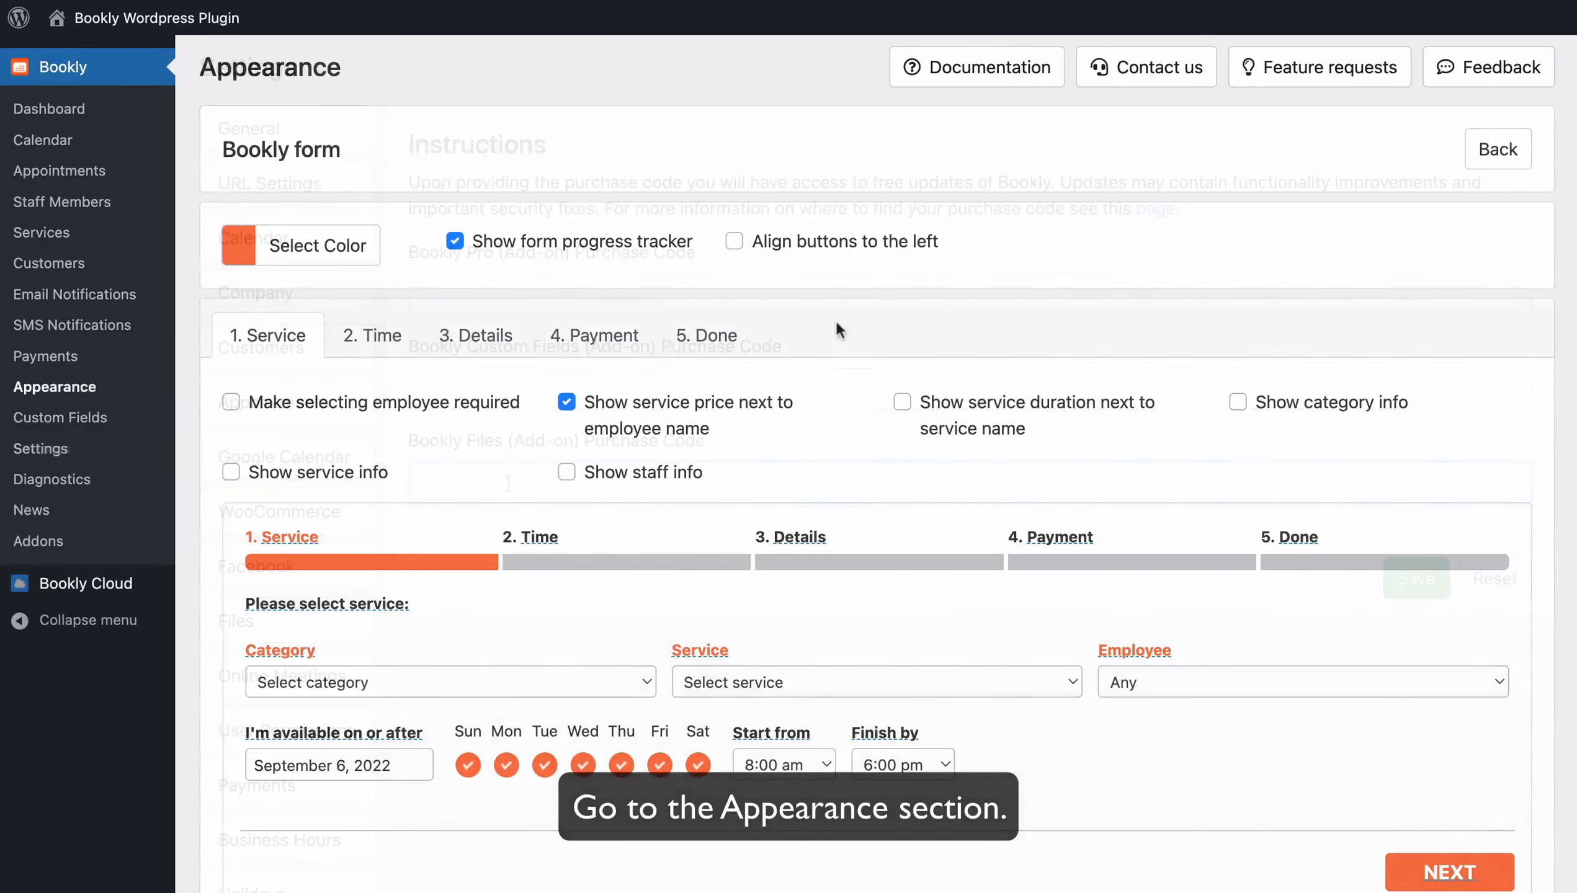
left_click(475, 335)
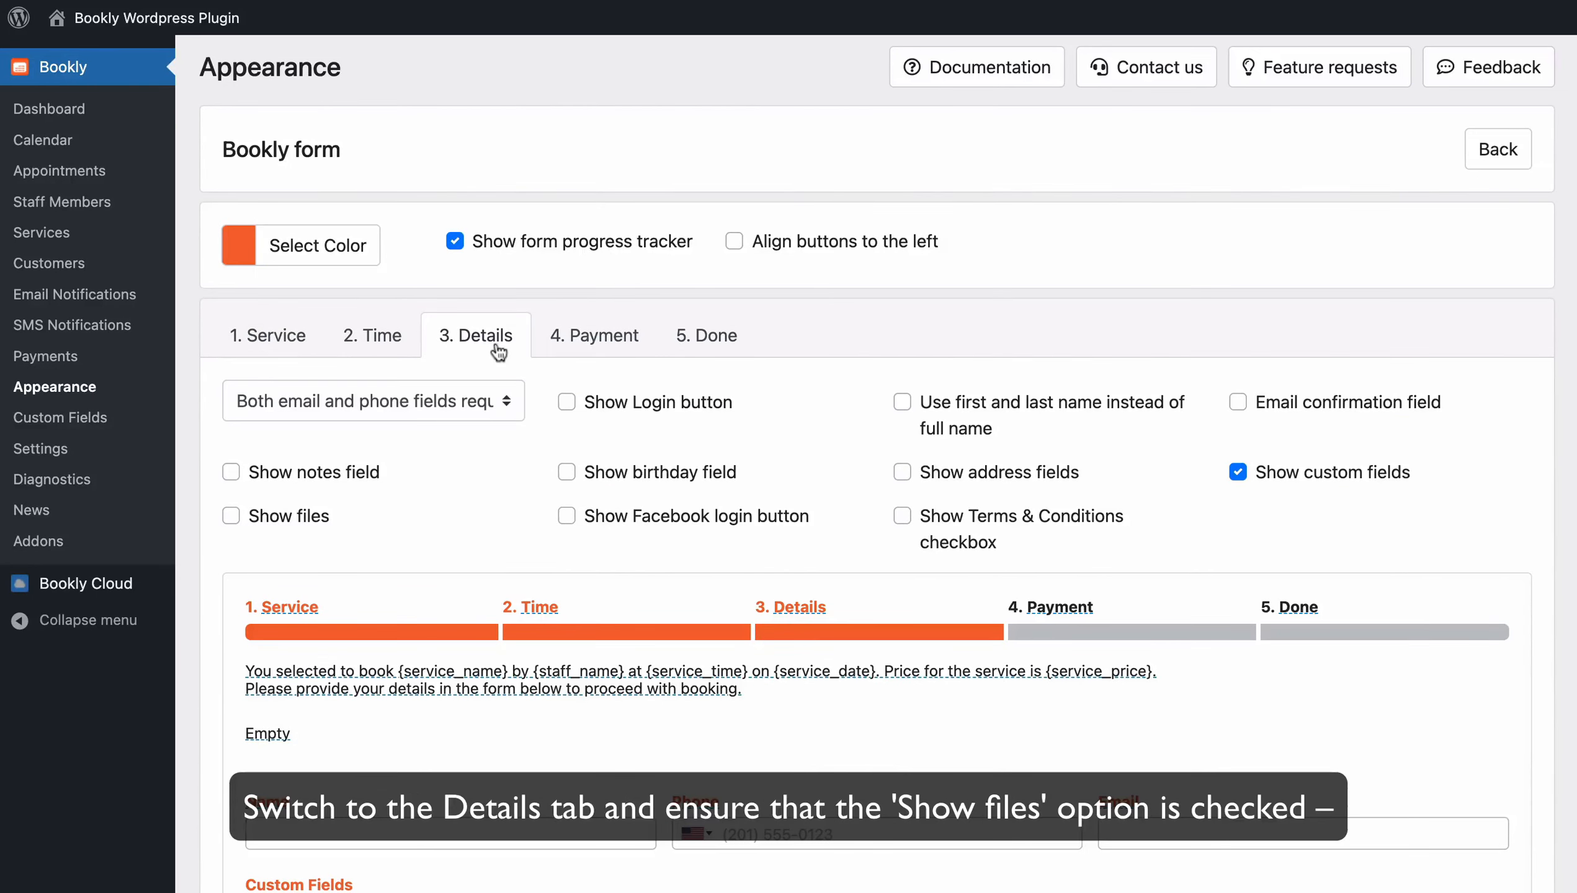
left_click(231, 515)
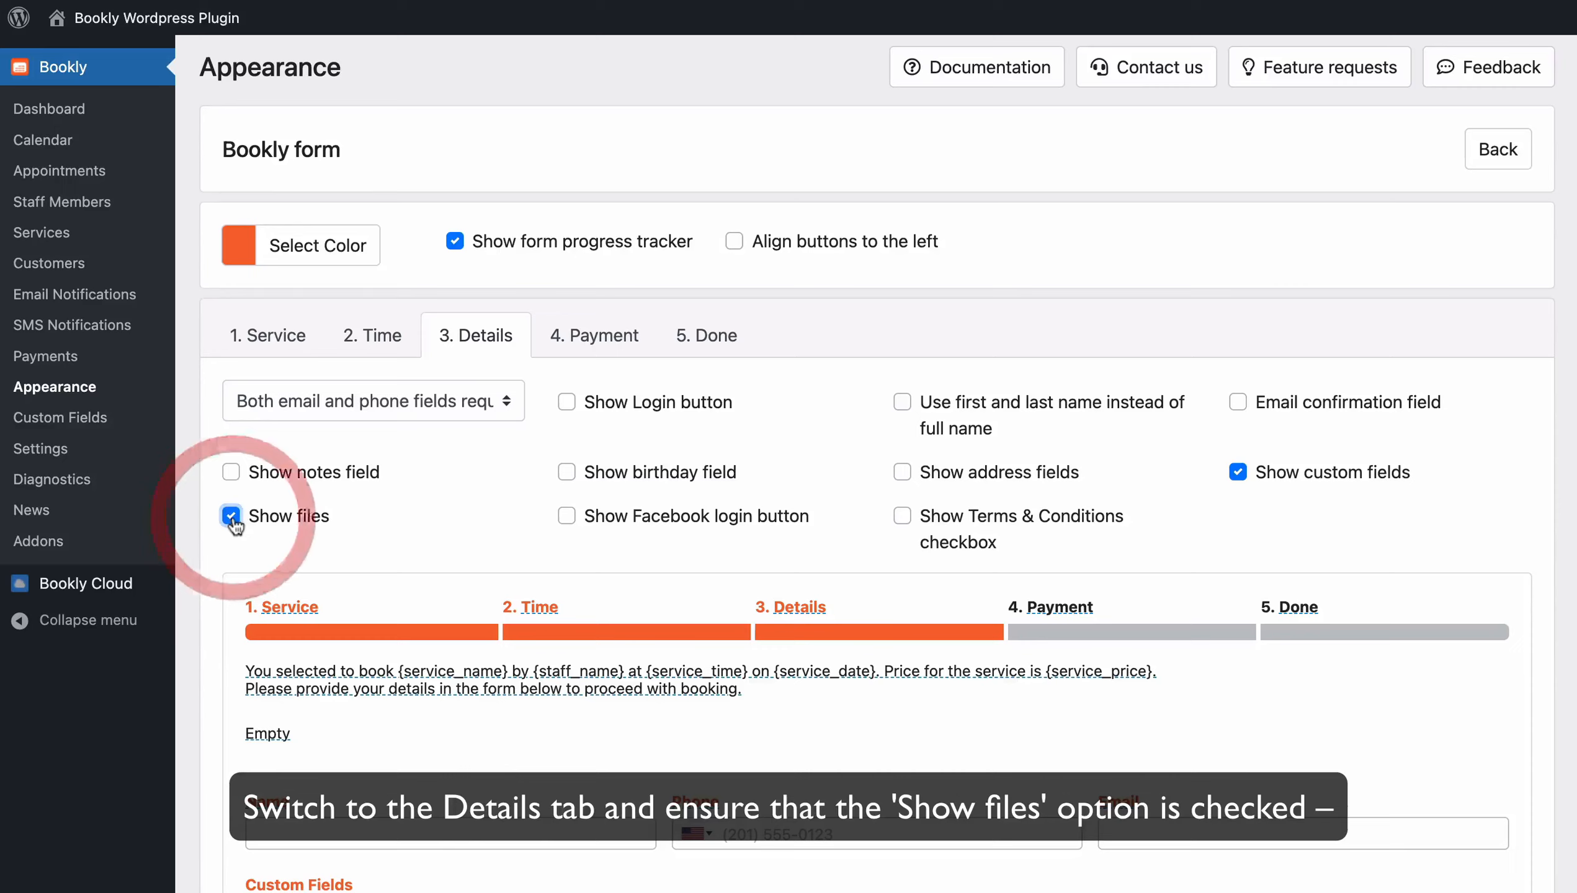
scroll("down", 3)
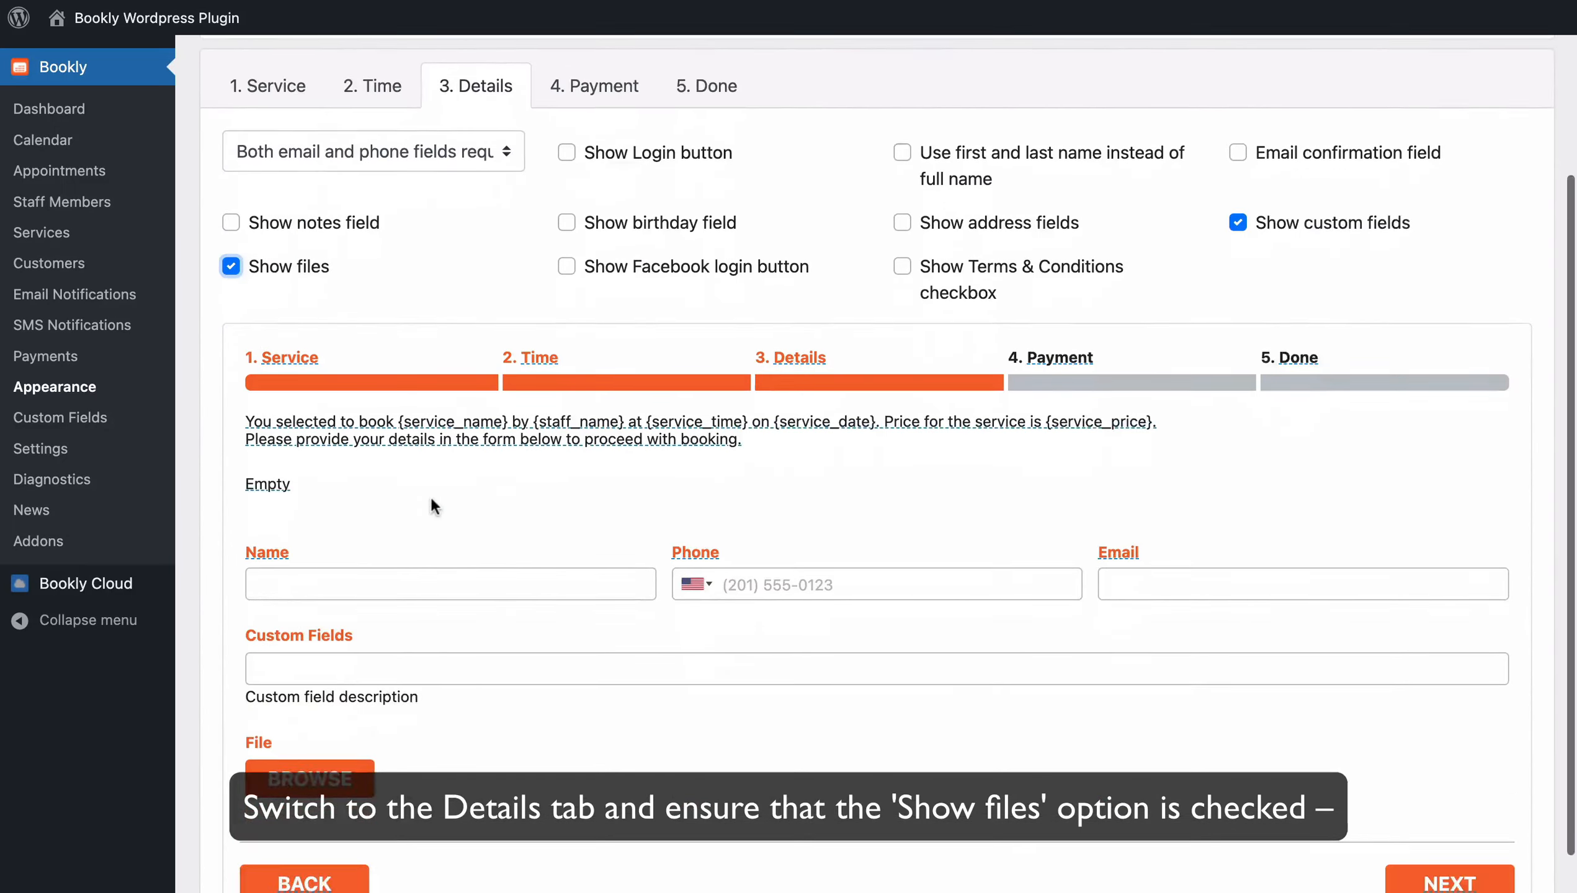
scroll("down", 3)
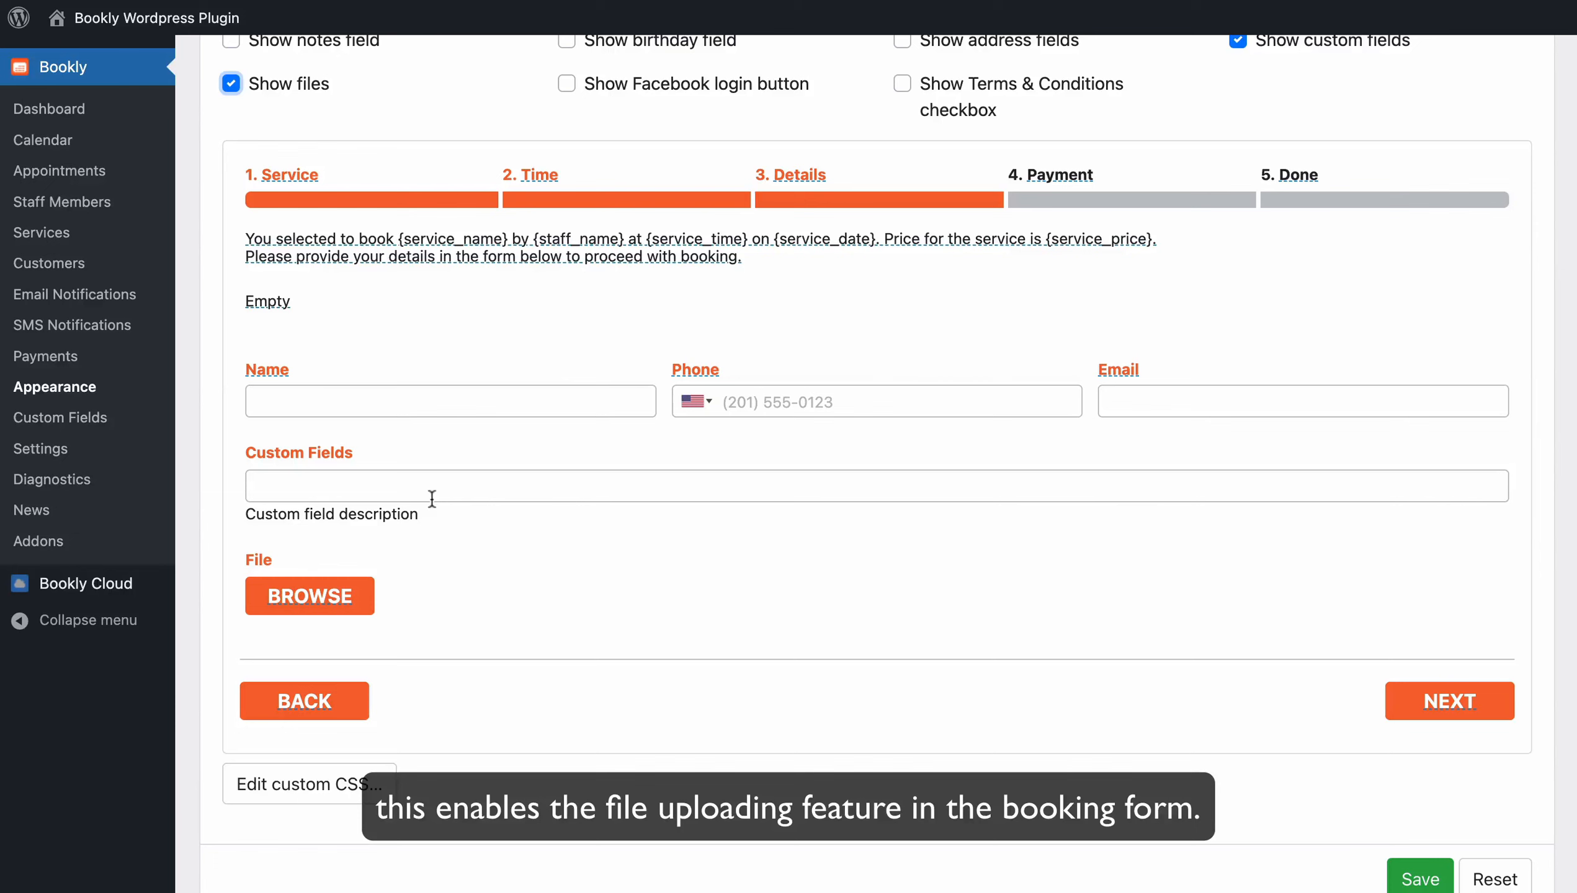
Step: Save the appearance changes and go to the Custom Fields page
left_click(41, 448)
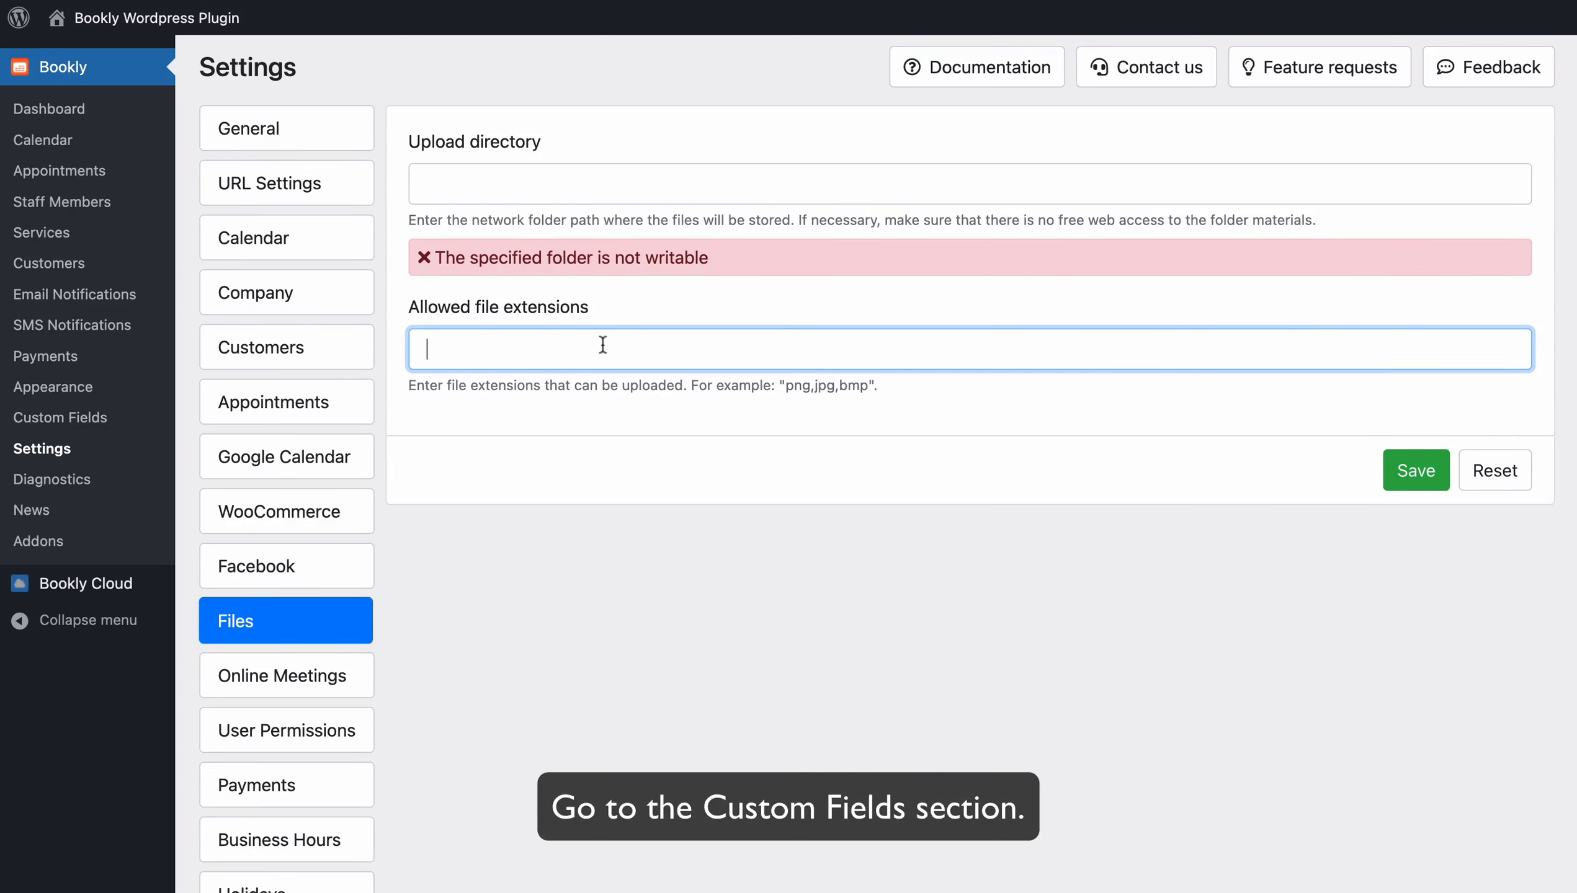
left_click(60, 418)
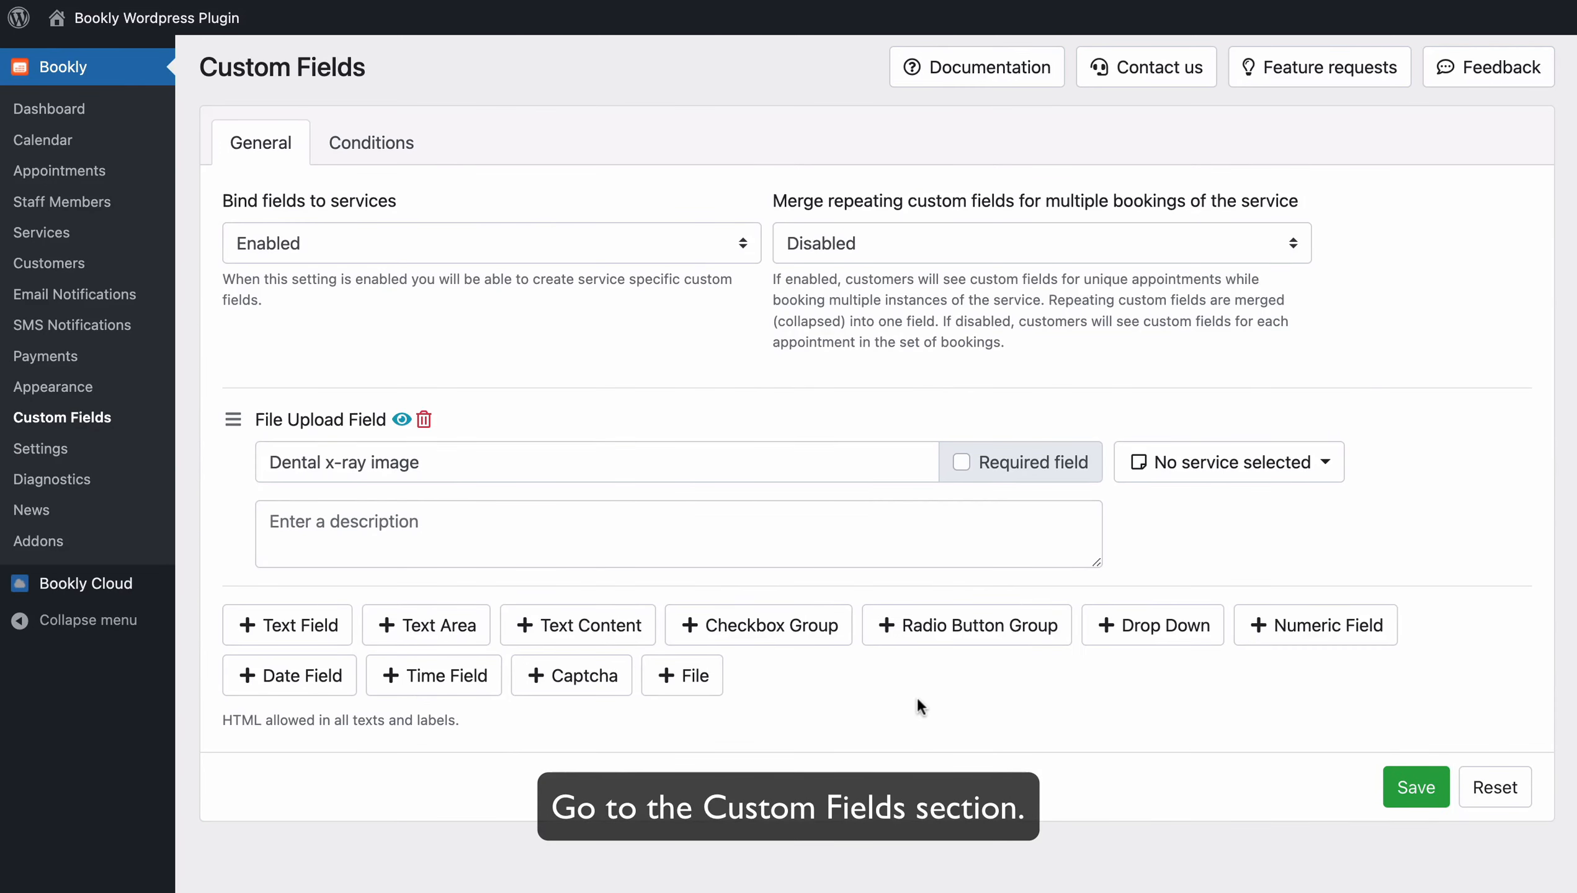
Step: Add a required 'Medical history form' file field for 3 services, hidden from customers
left_click(681, 675)
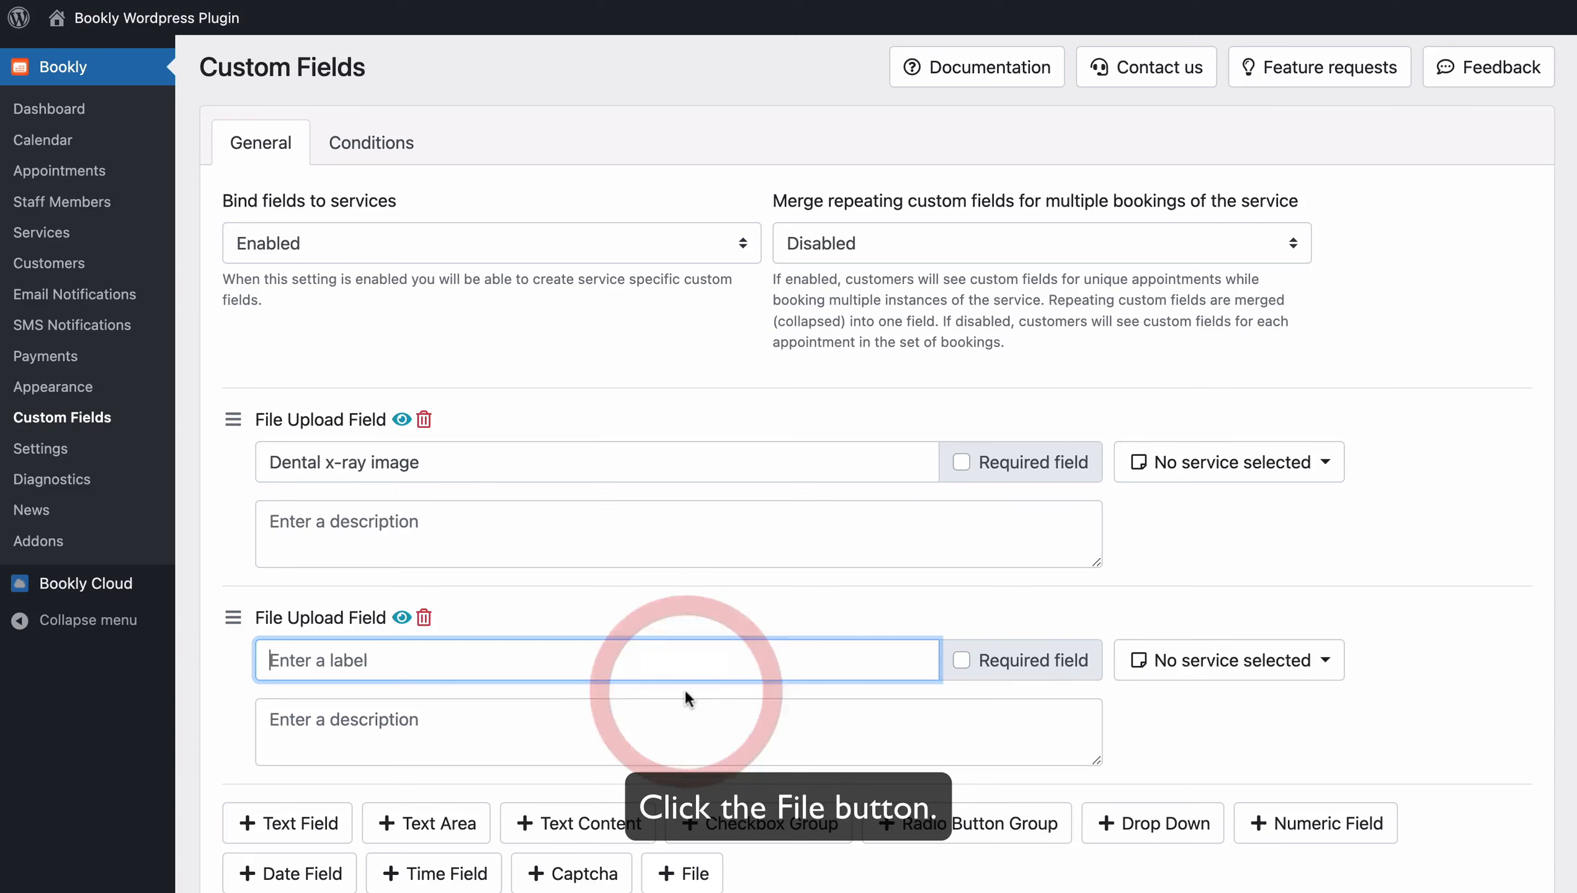
type("Medical history form")
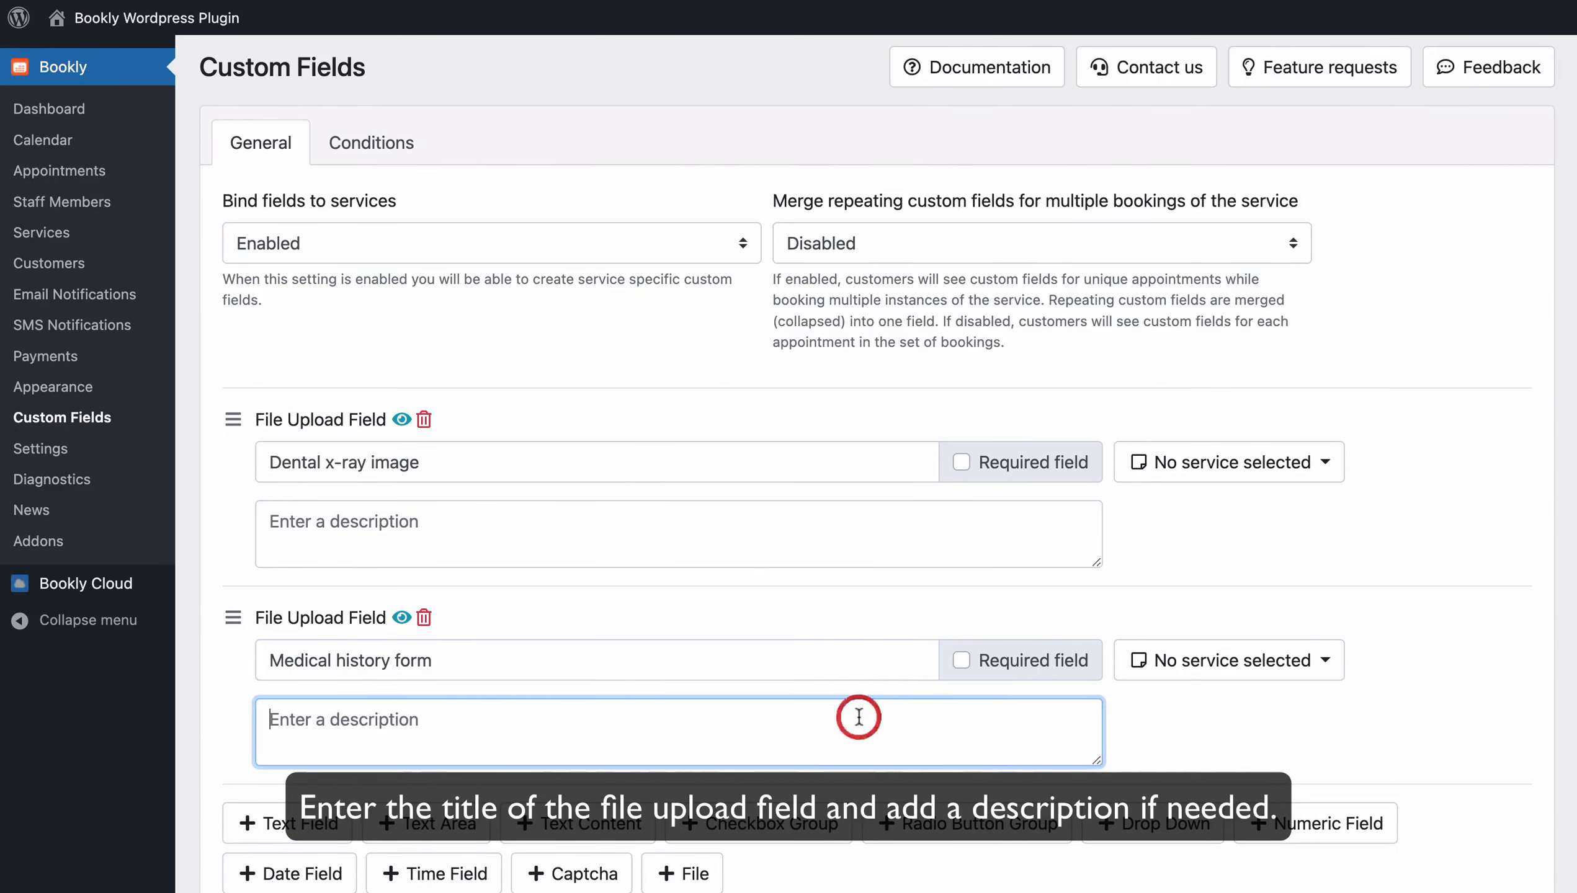
scroll("down", 3)
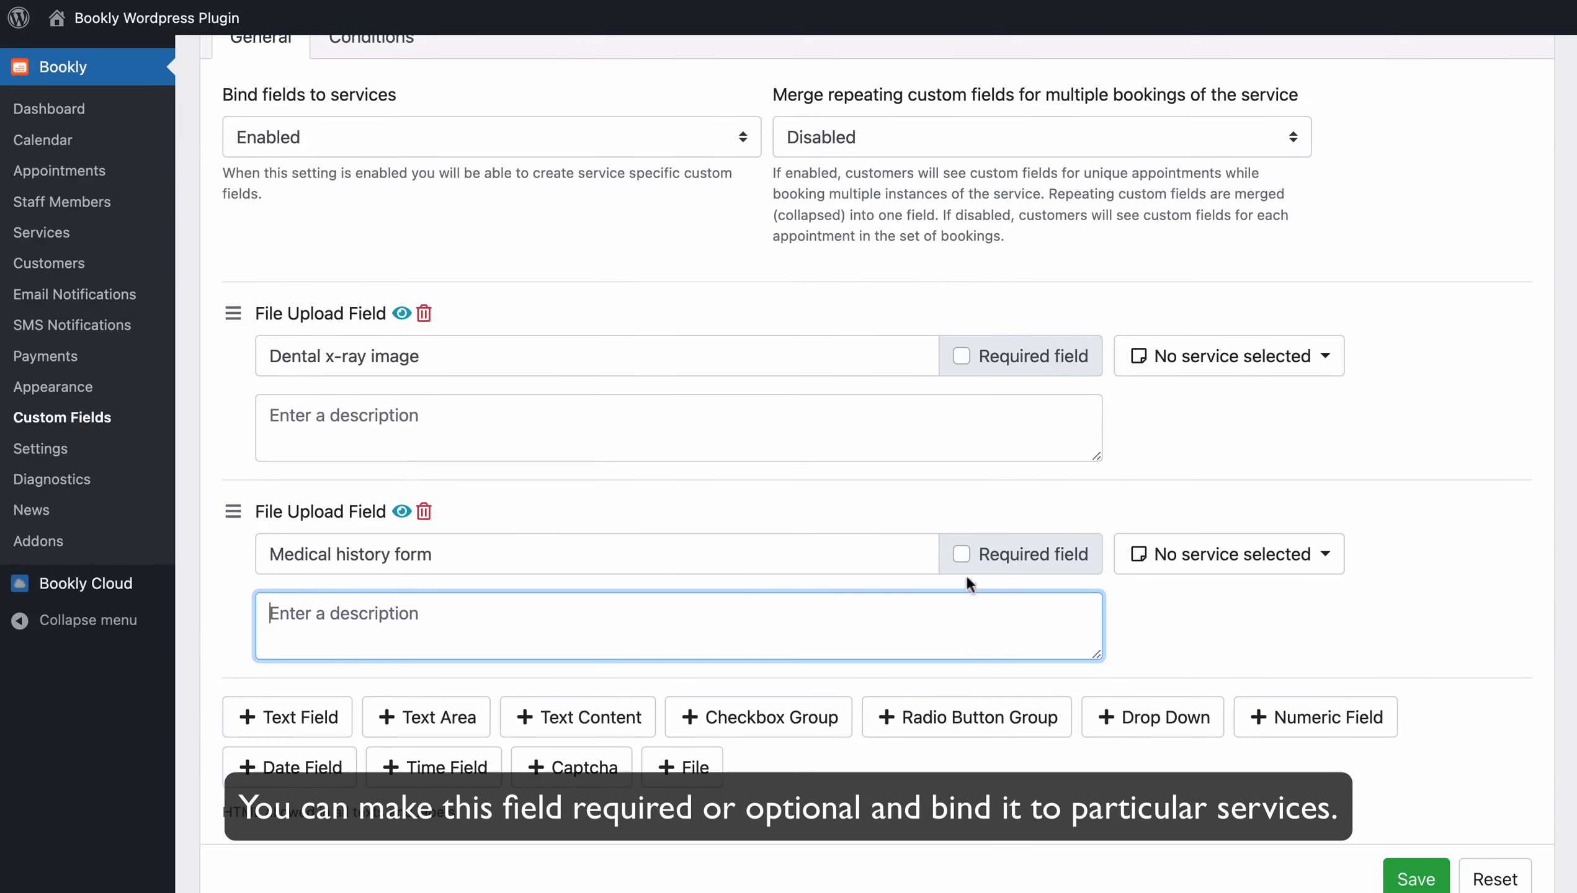
left_click(960, 554)
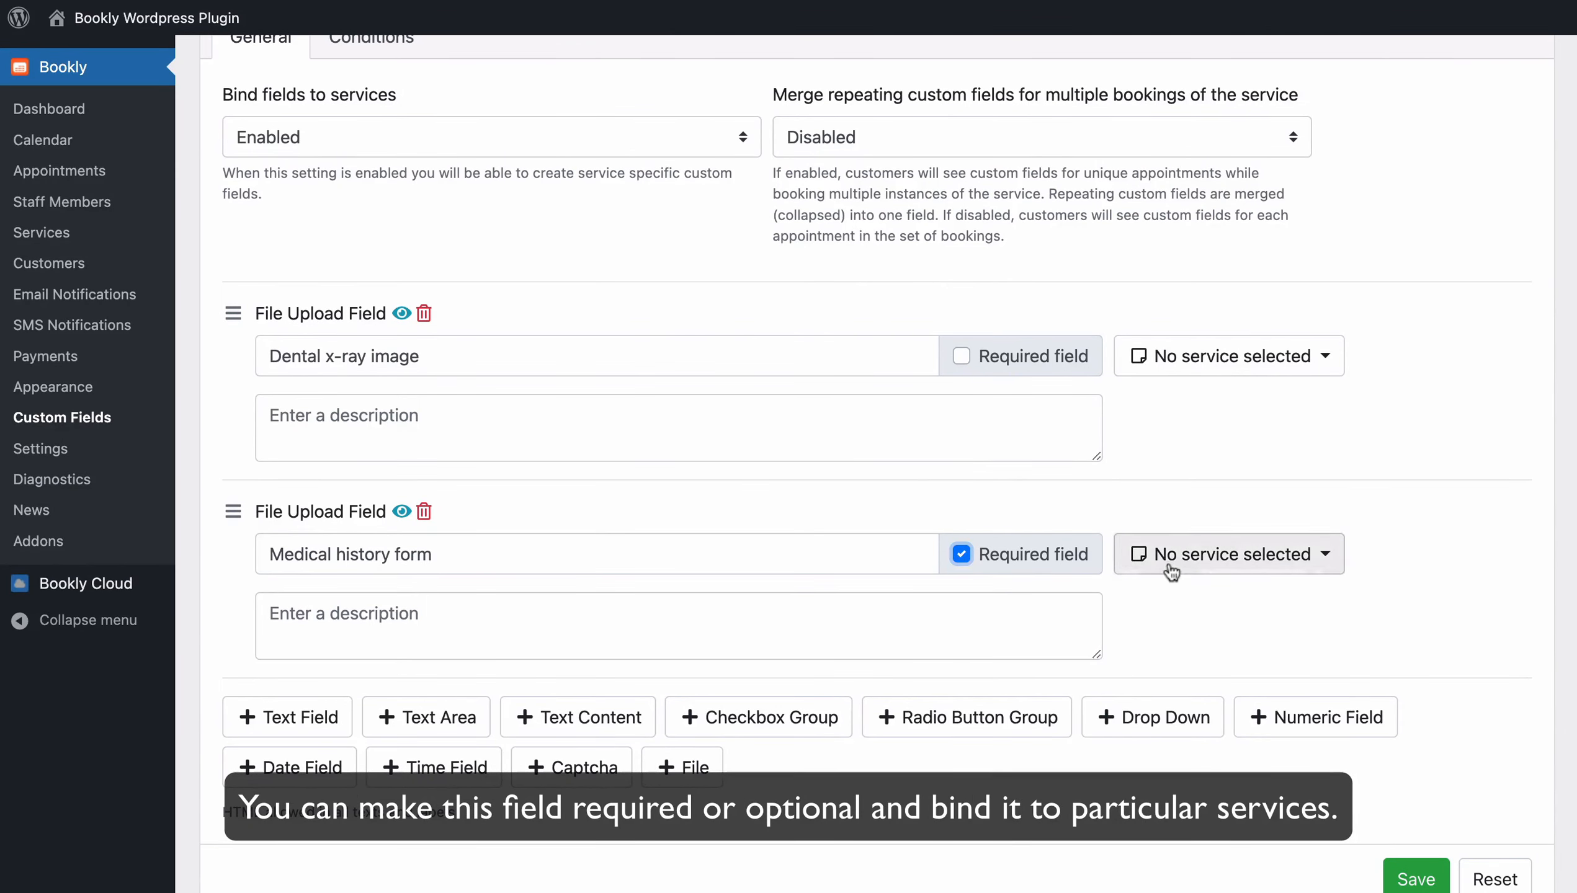
left_click(1228, 553)
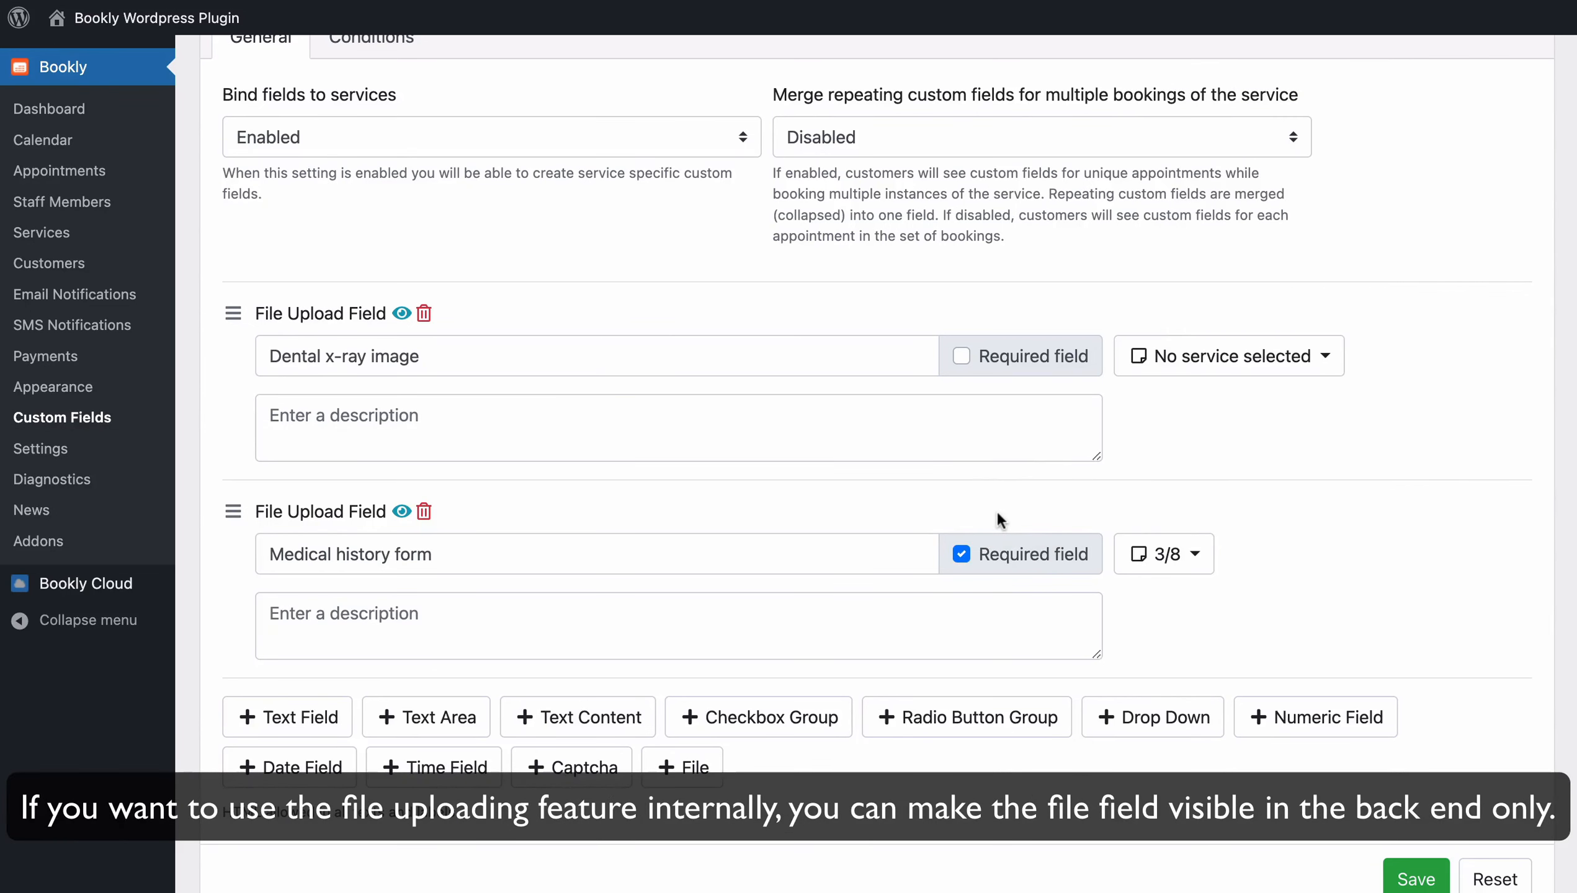
mouse_move(524, 524)
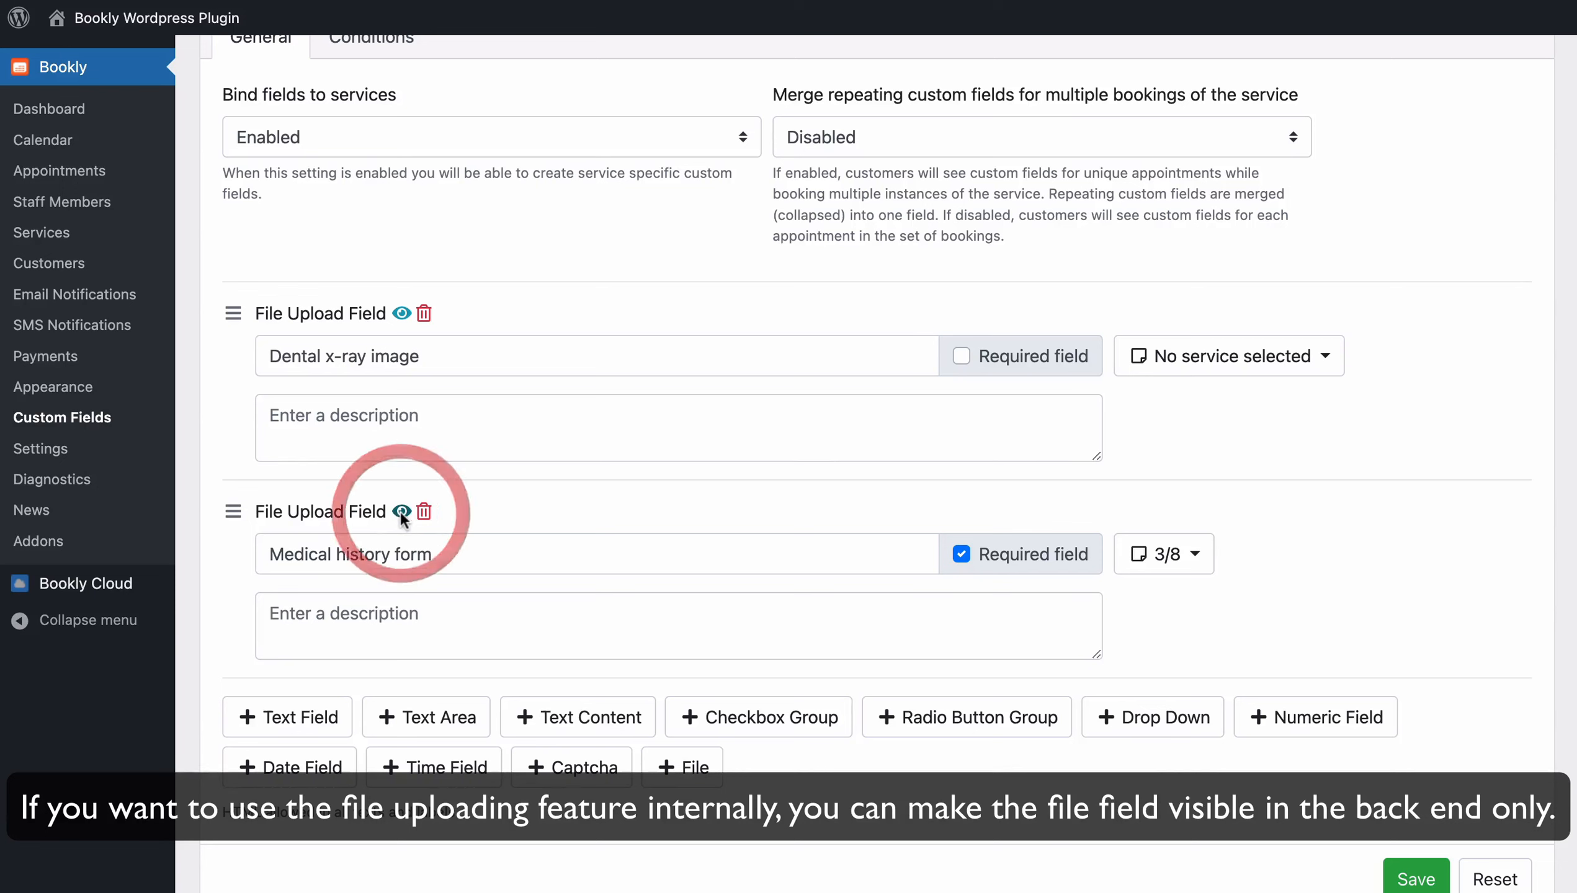
left_click(401, 512)
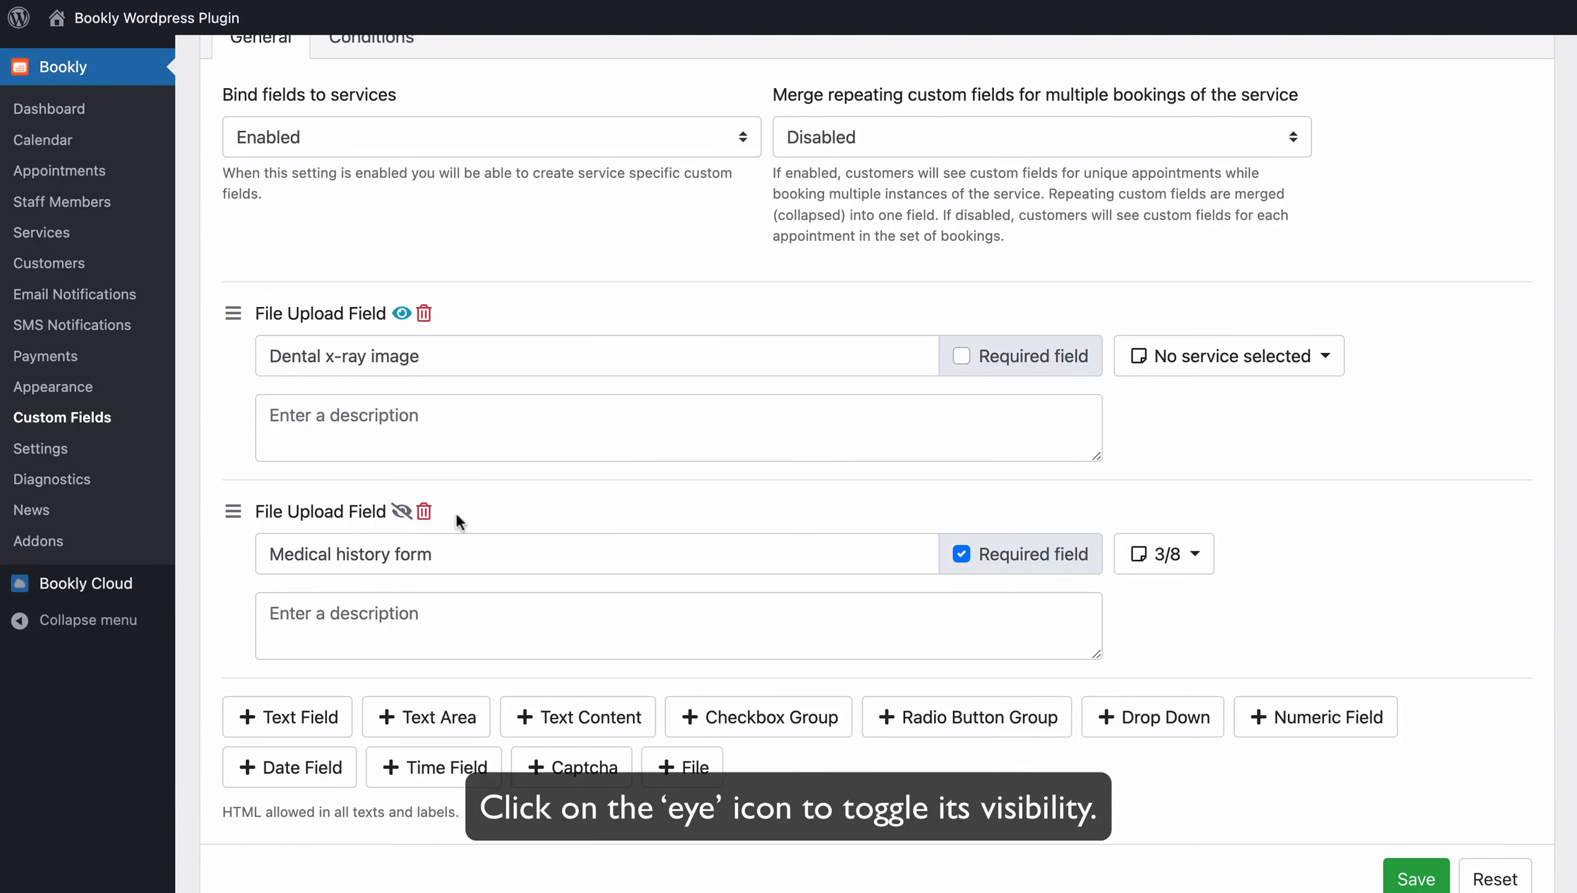
mouse_move(481, 511)
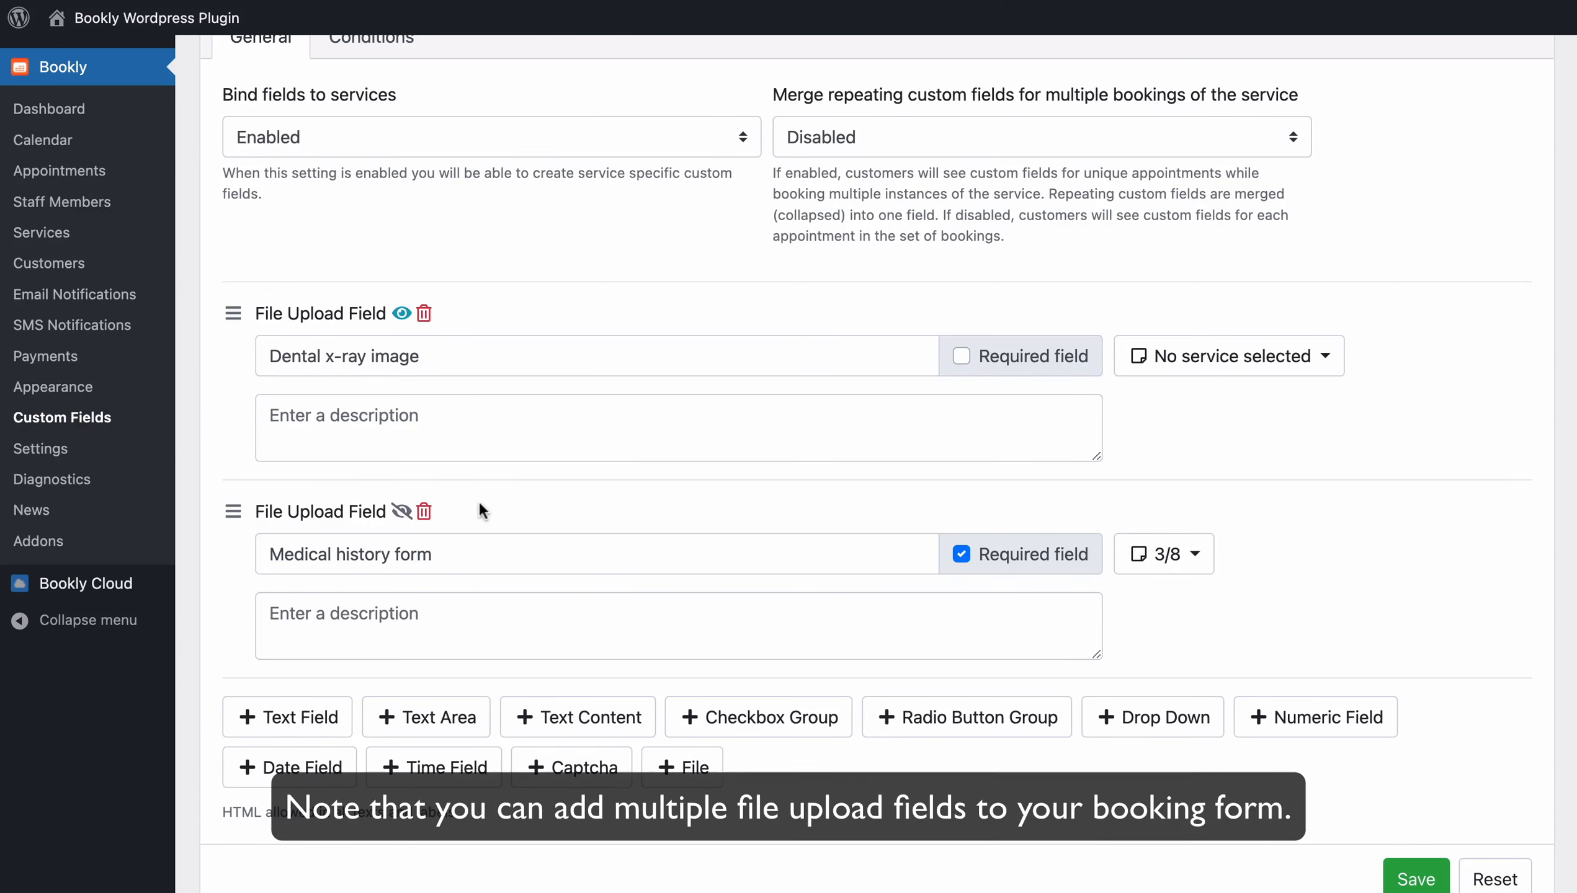
left_click(55, 386)
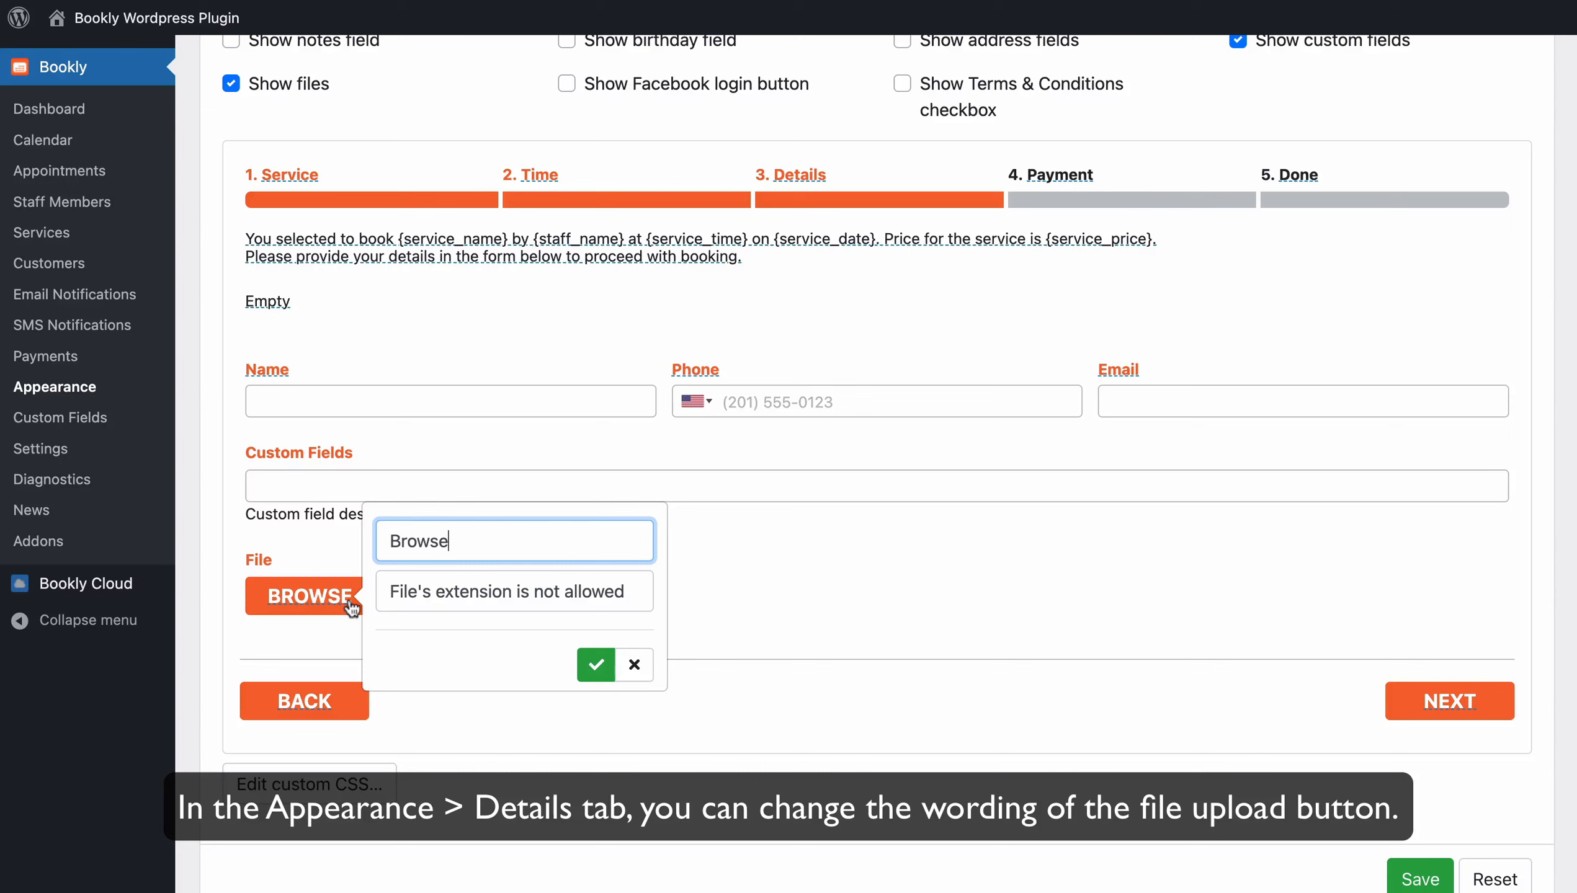
Step: Edit the Browse wording of the file upload button in the Details preview
left_click(60, 170)
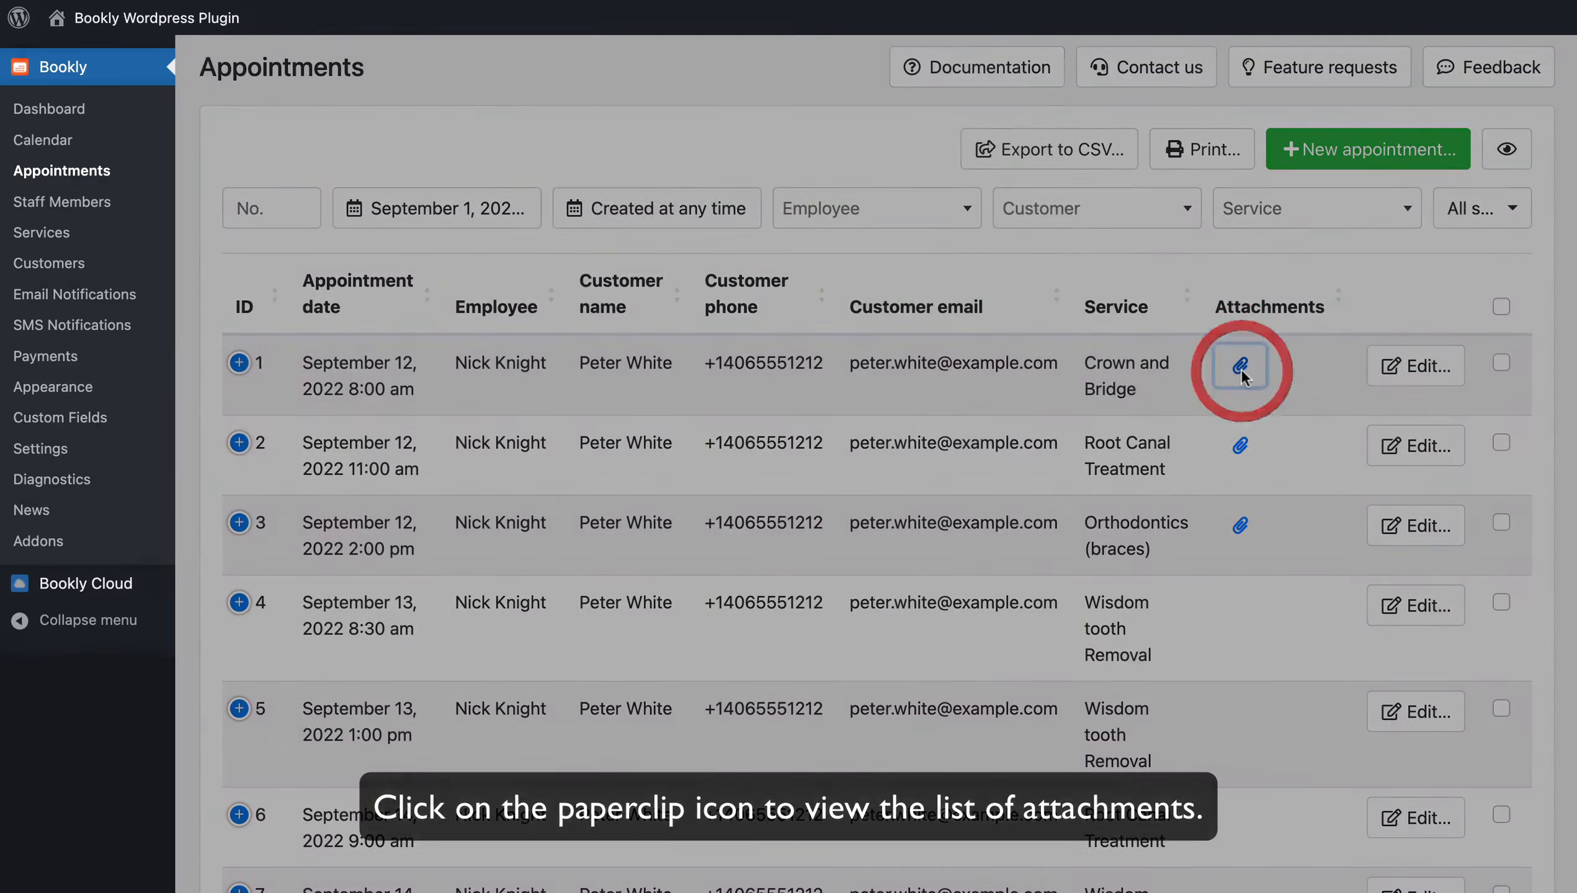
Step: View appointment 1's attachments, close the list, and open that appointment for editing
left_click(1241, 366)
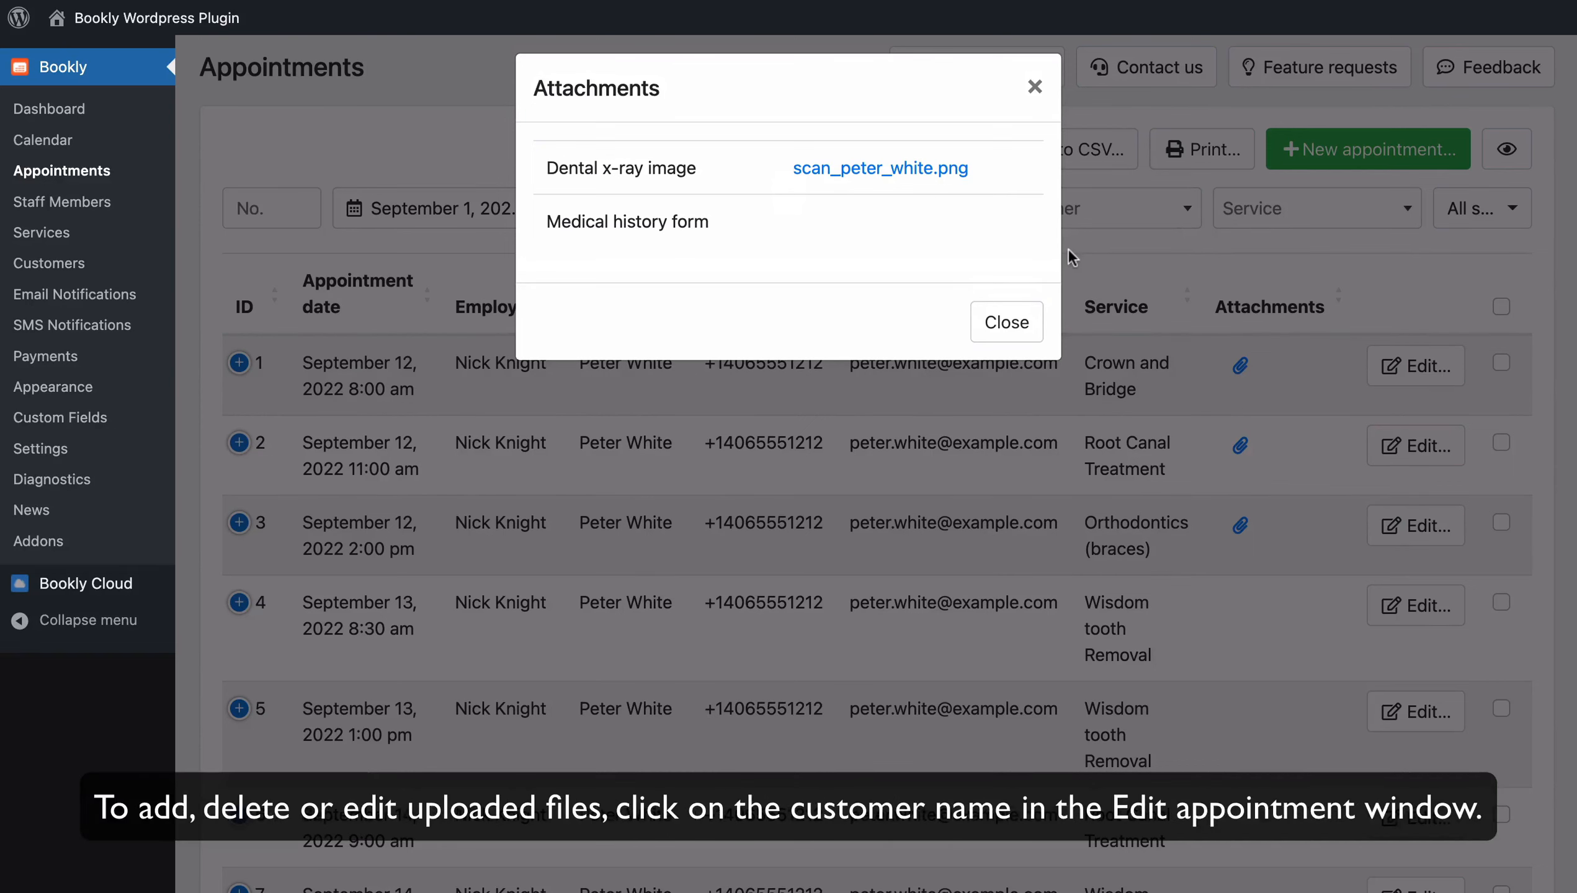
left_click(1006, 321)
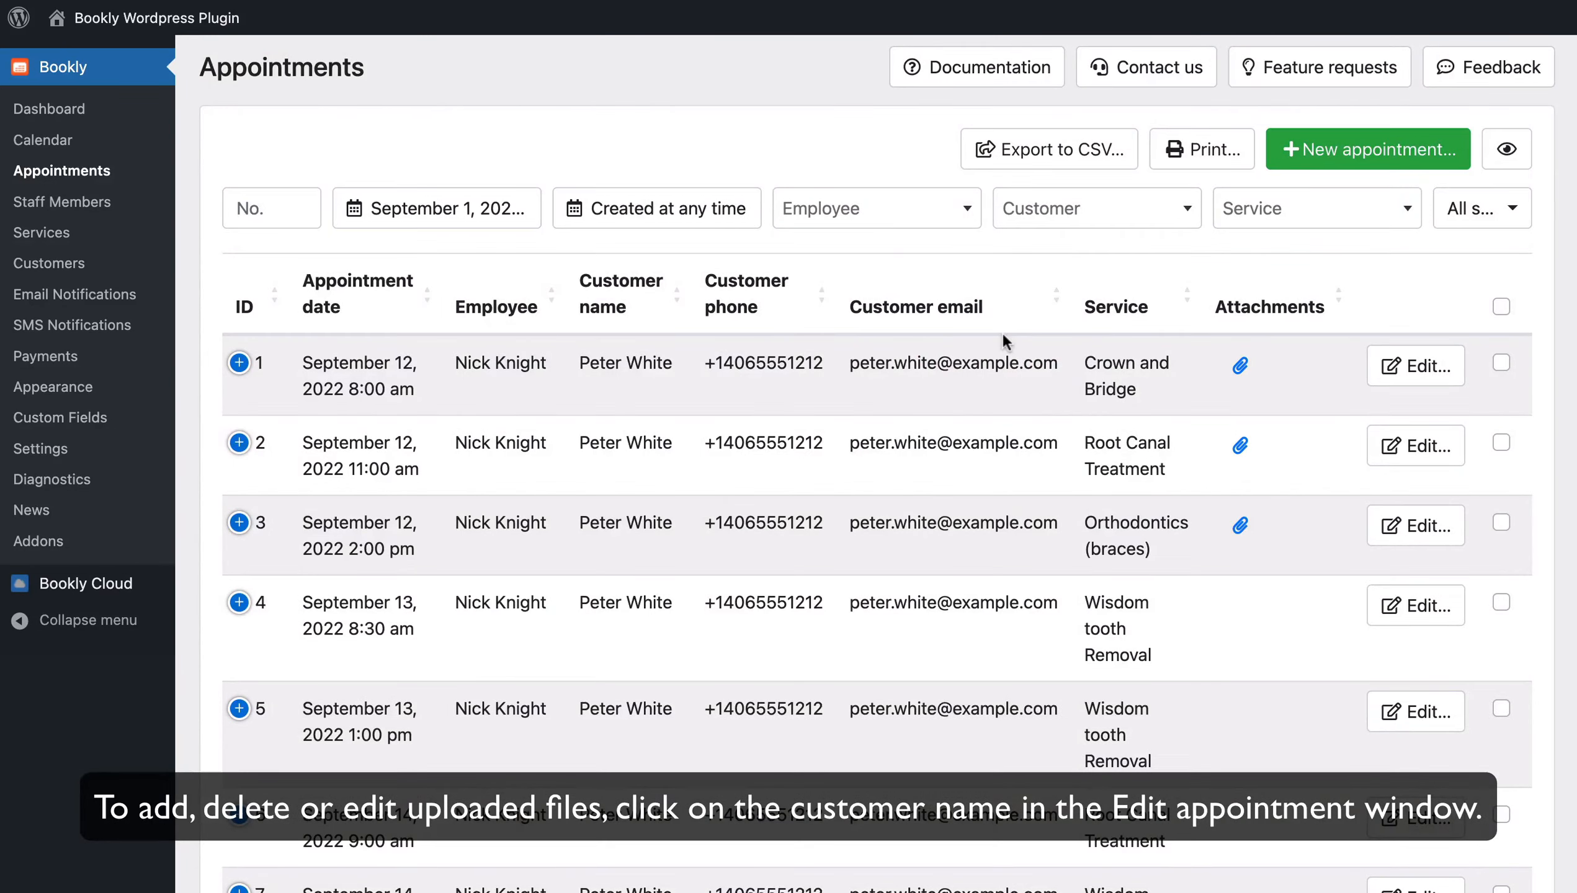
left_click(1414, 365)
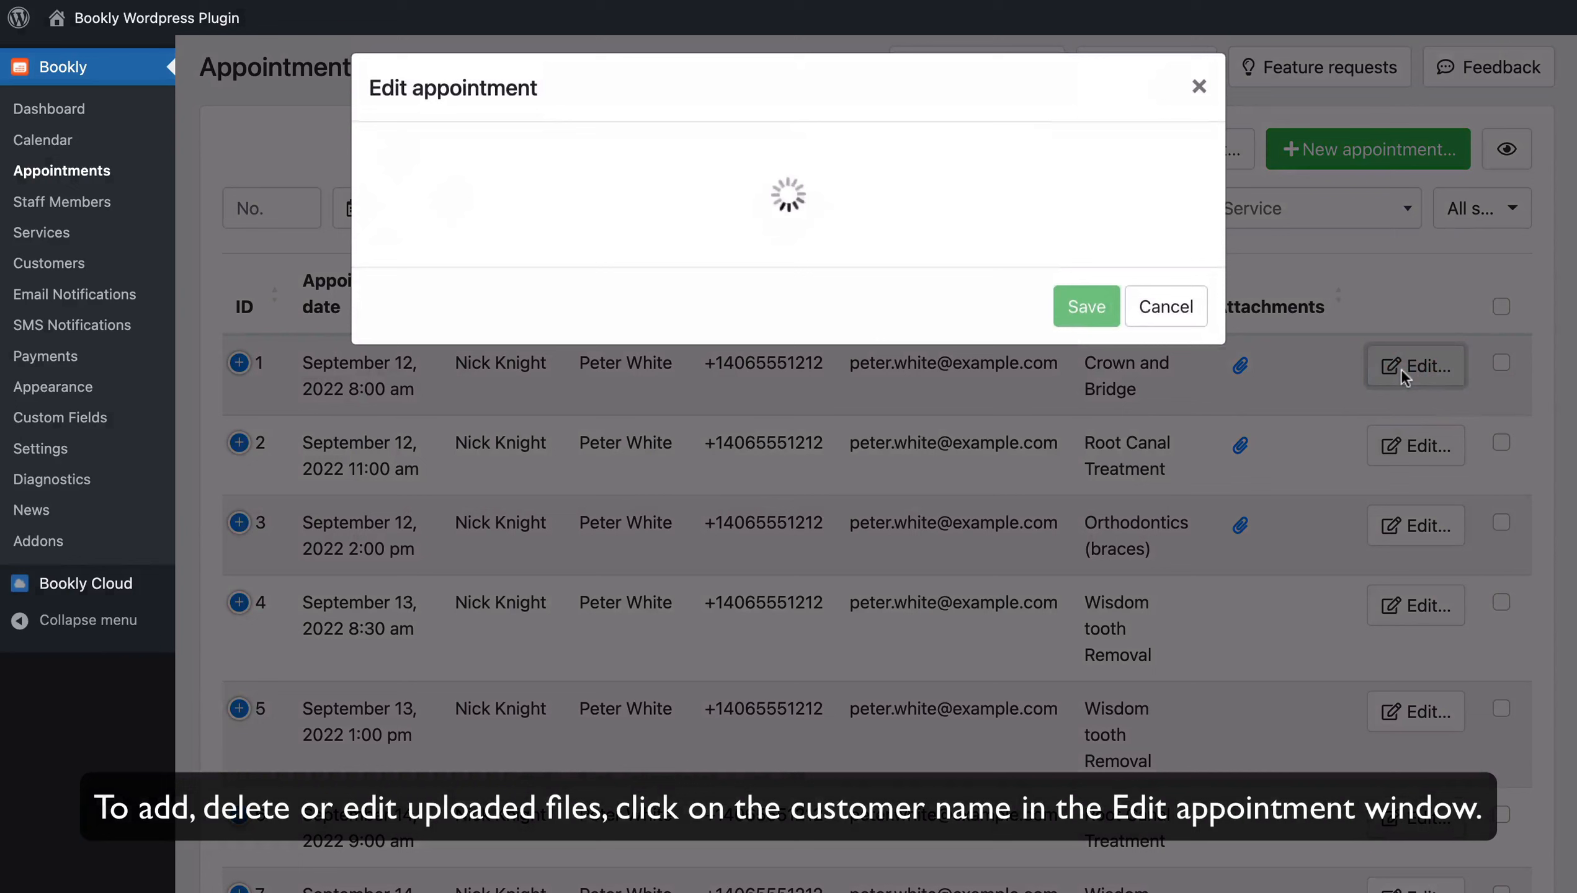